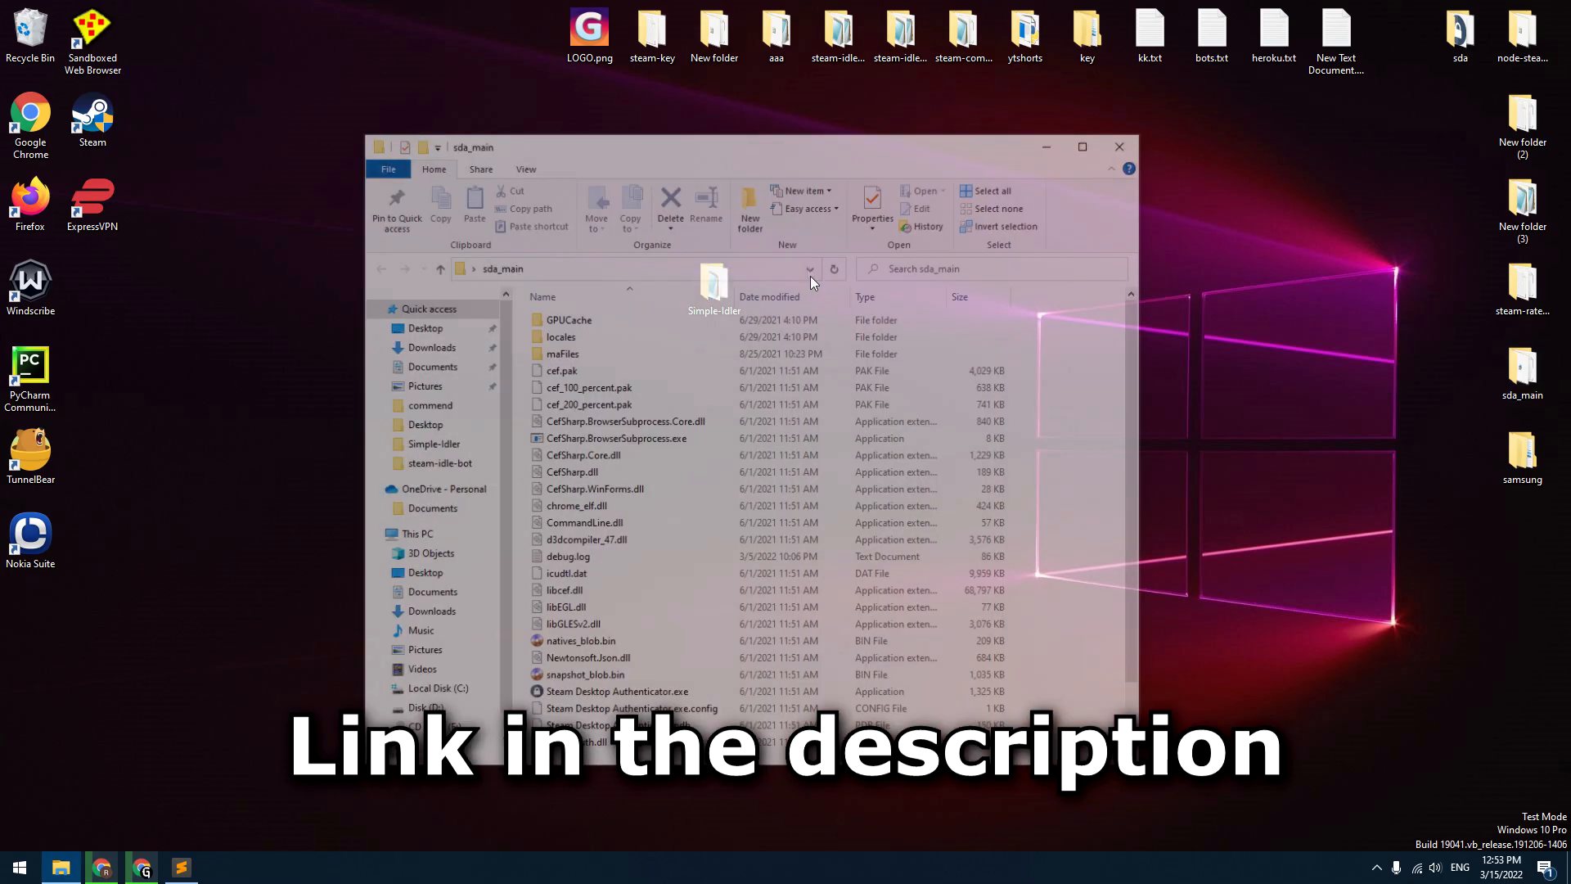
# Run Steam Desktop Authenticator.exe from the sda_main folder.
pyautogui.click(604, 638)
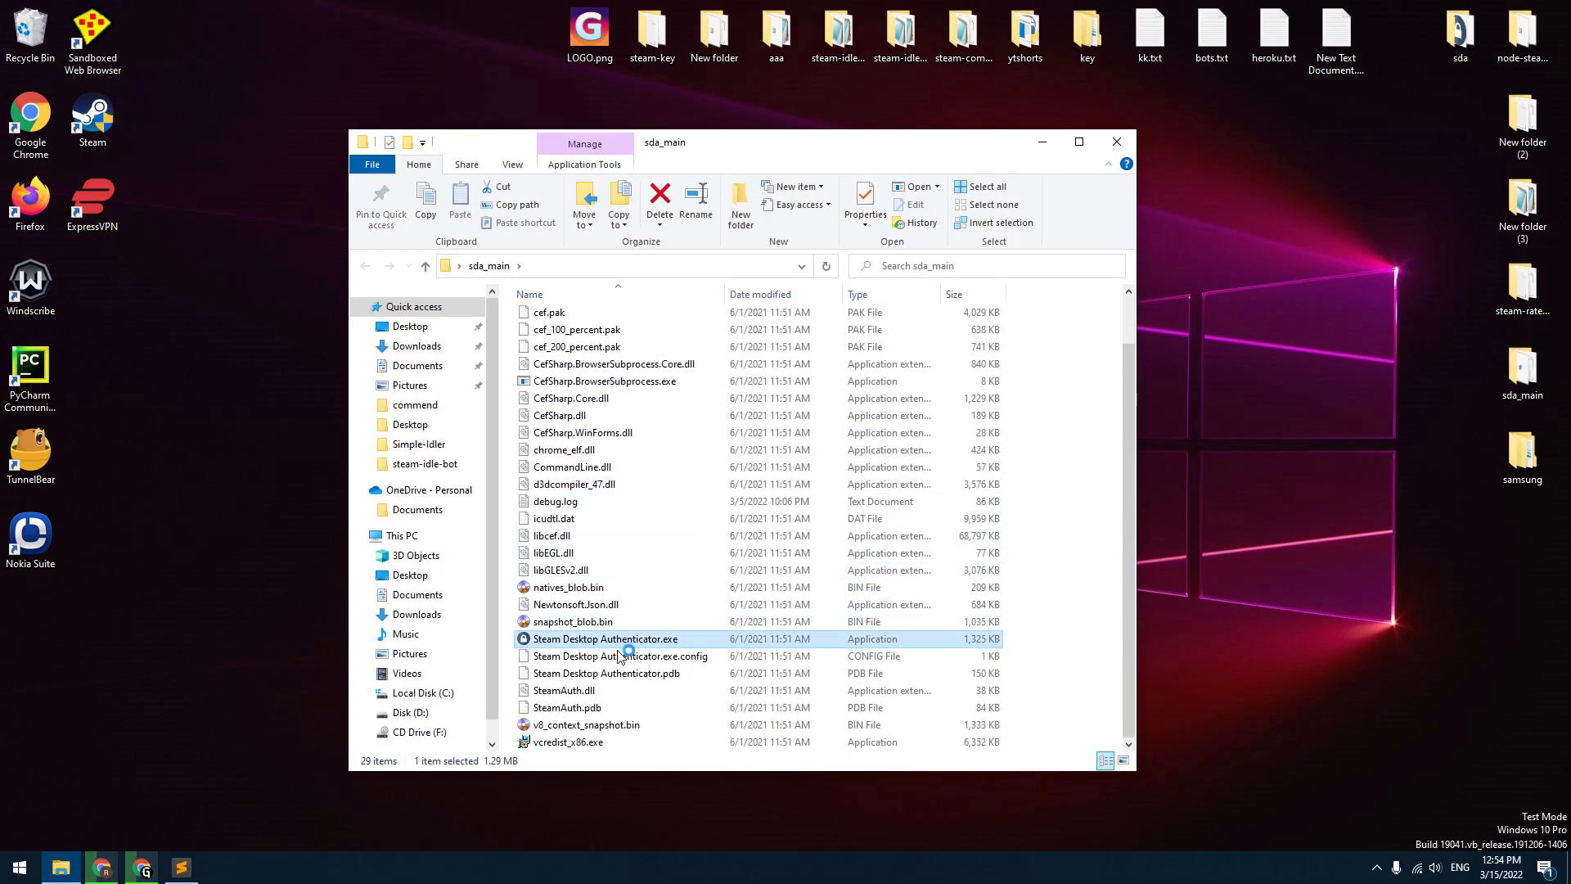
pyautogui.doubleClick(606, 638)
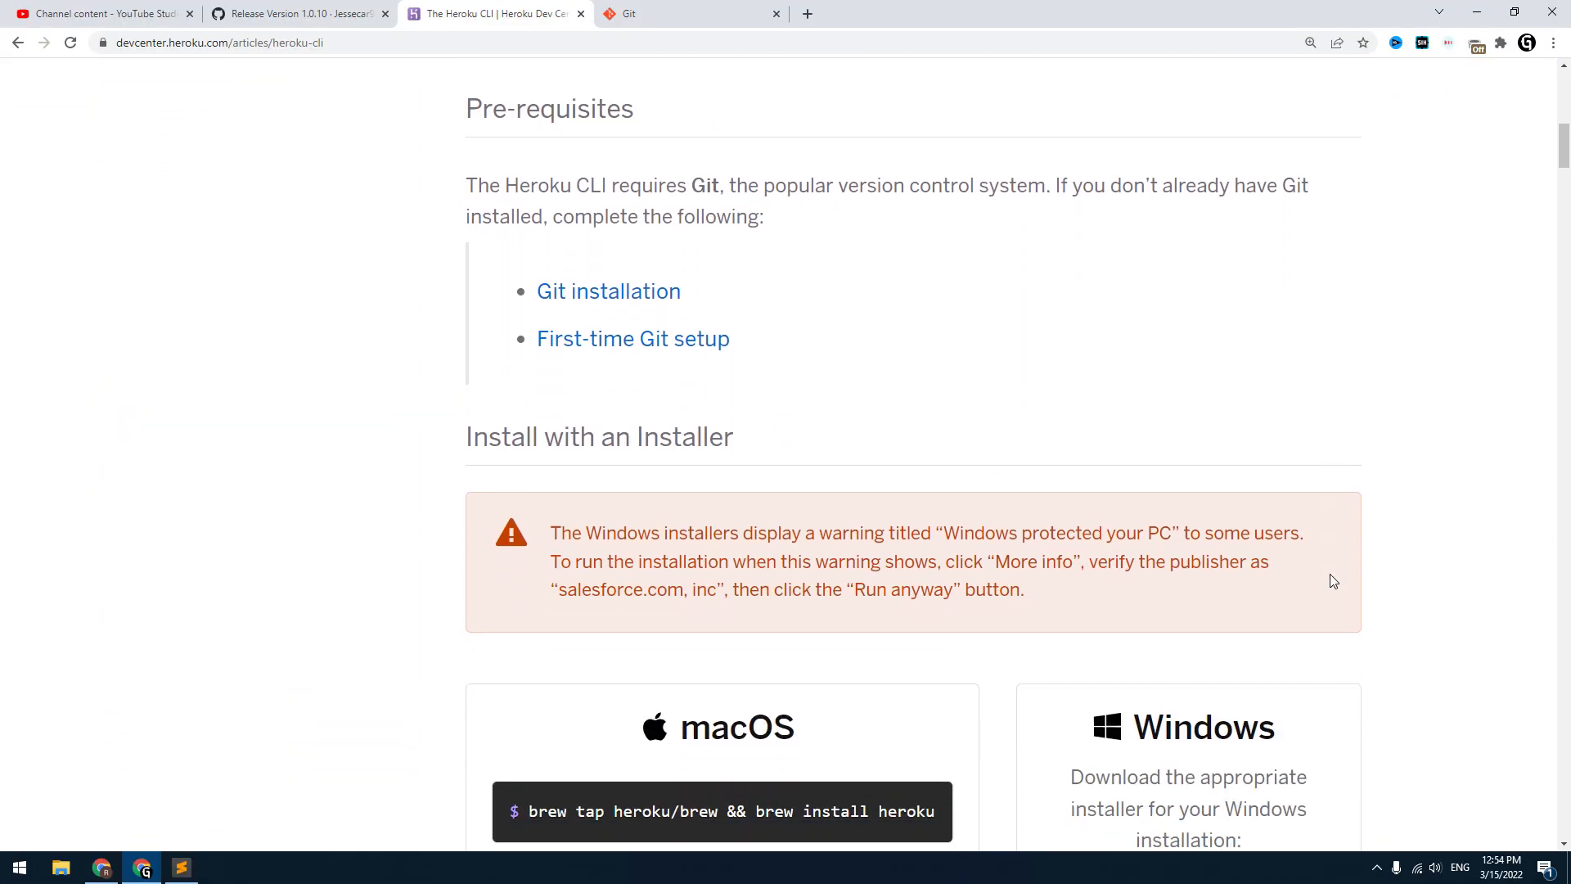
pyautogui.scroll(-3)
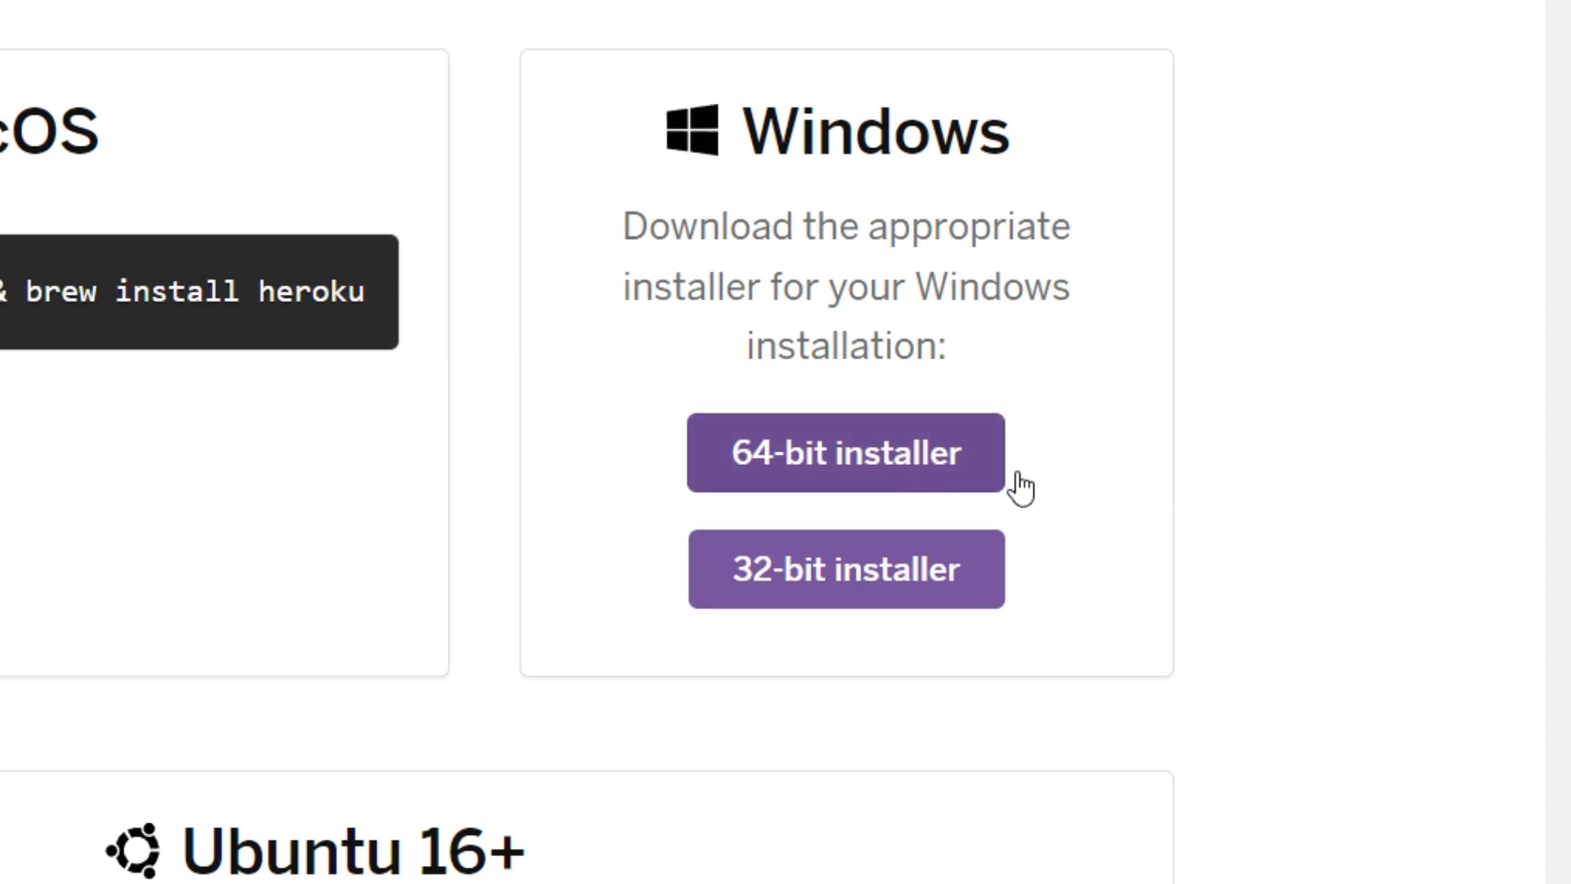
pyautogui.moveTo(906, 487)
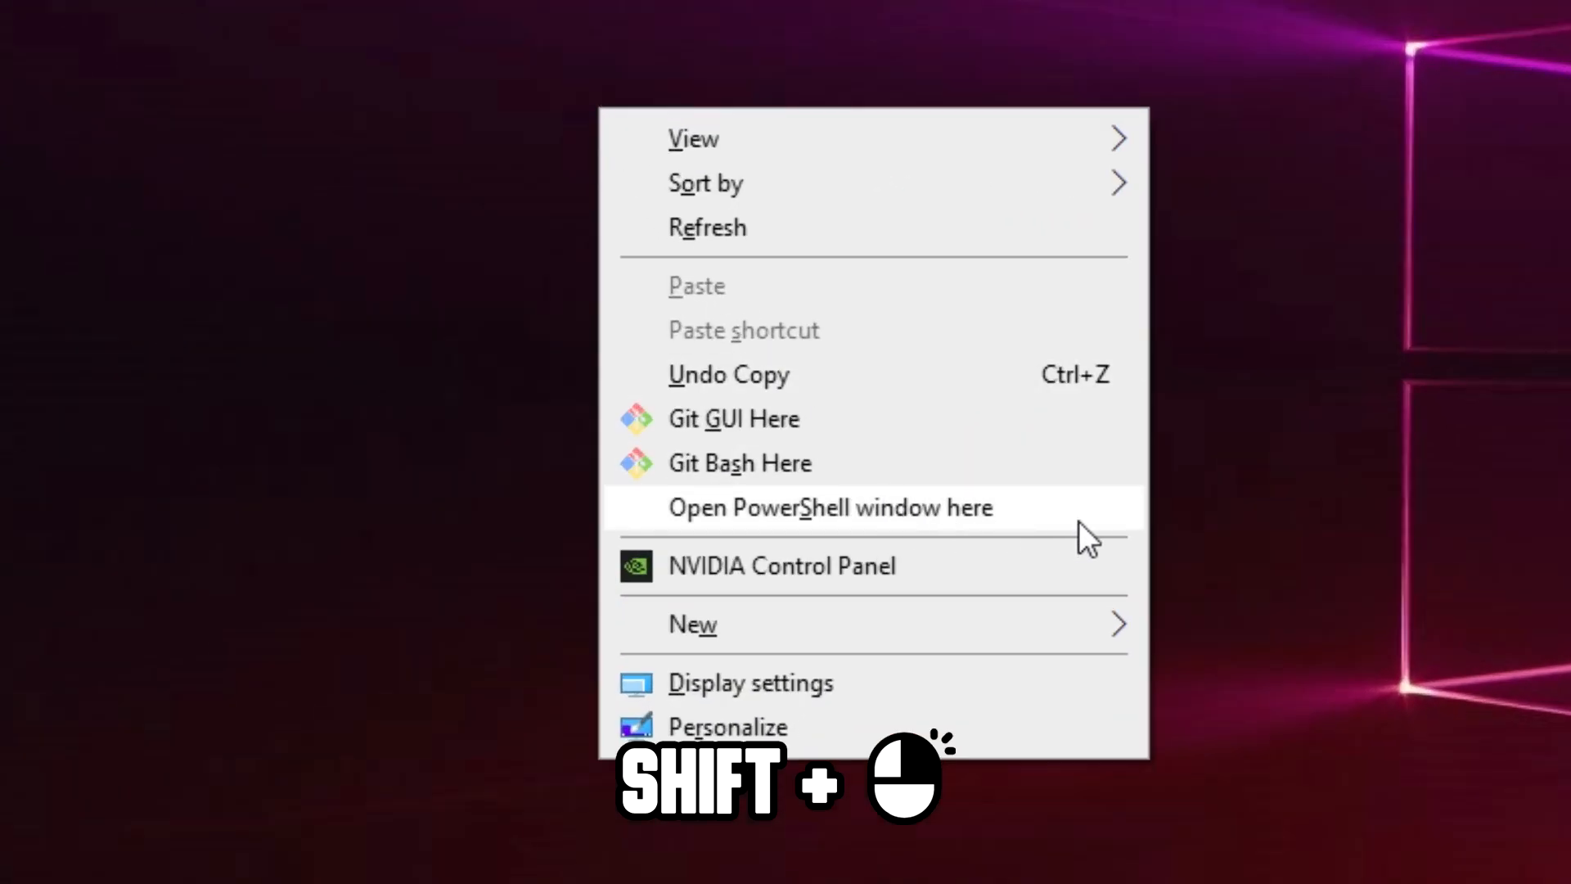
# Set the global Git email to gunthersuper and clone the simple-steam-idler-heroku repository.
pyautogui.click(827, 507)
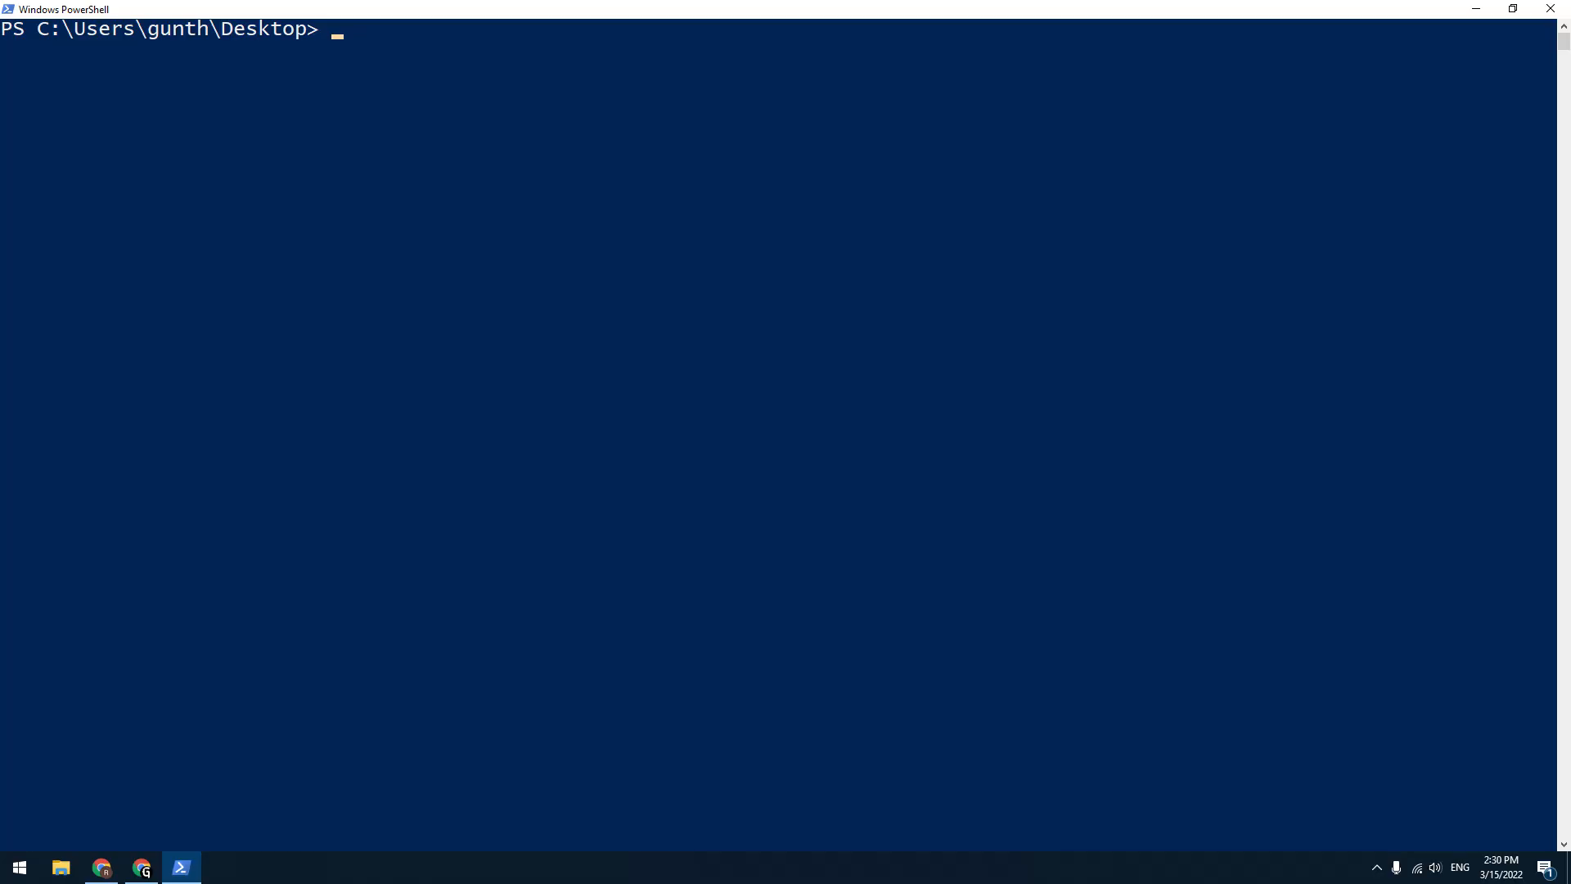
pyautogui.write('git config')
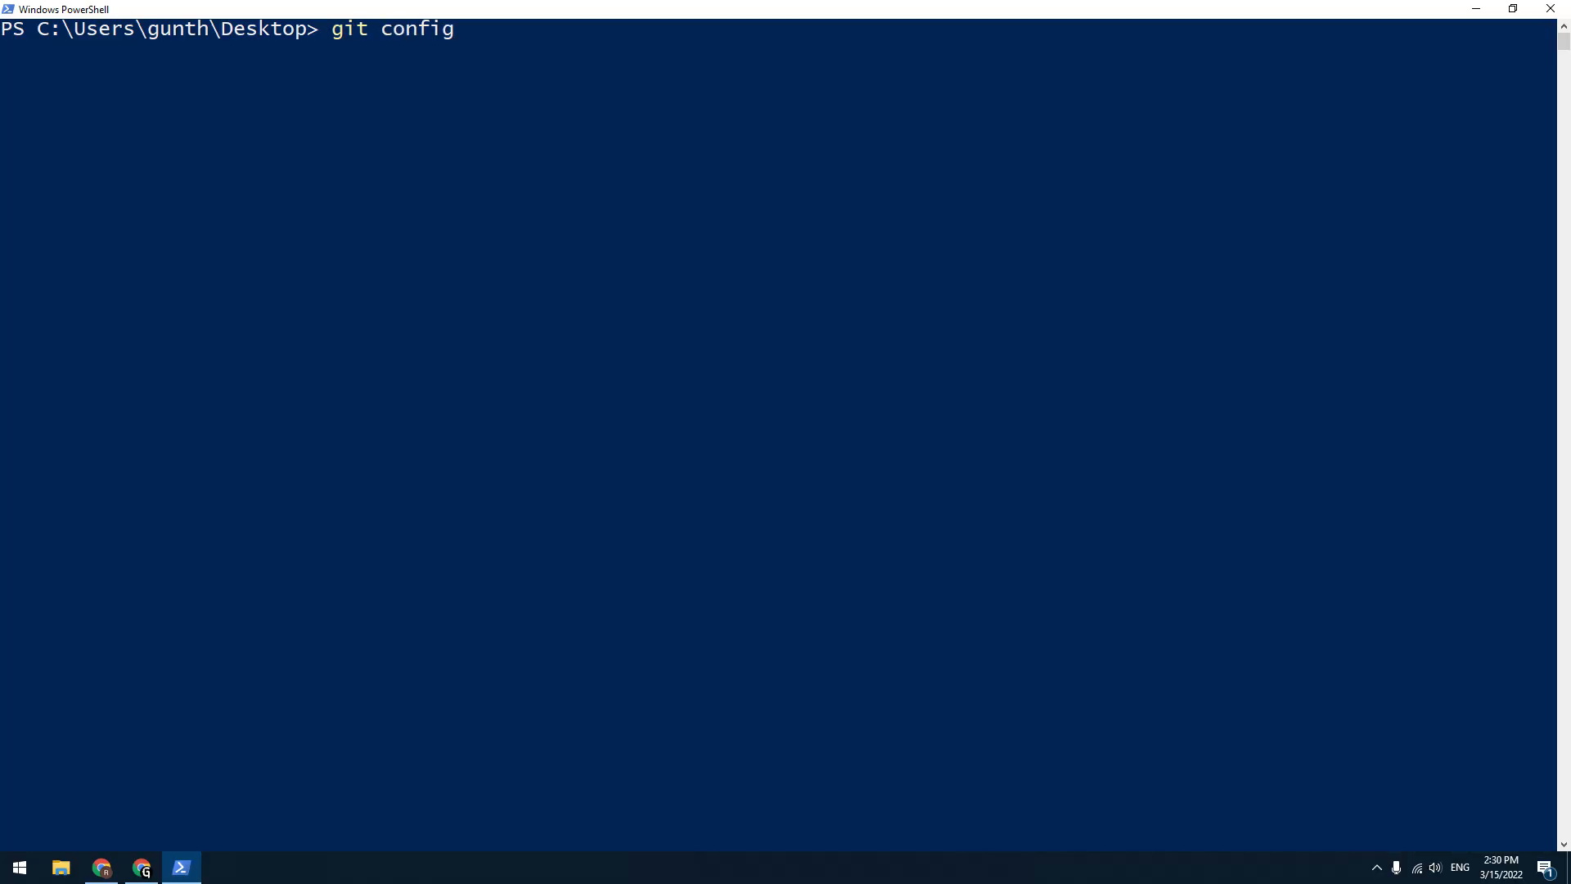
pyautogui.write('--global')
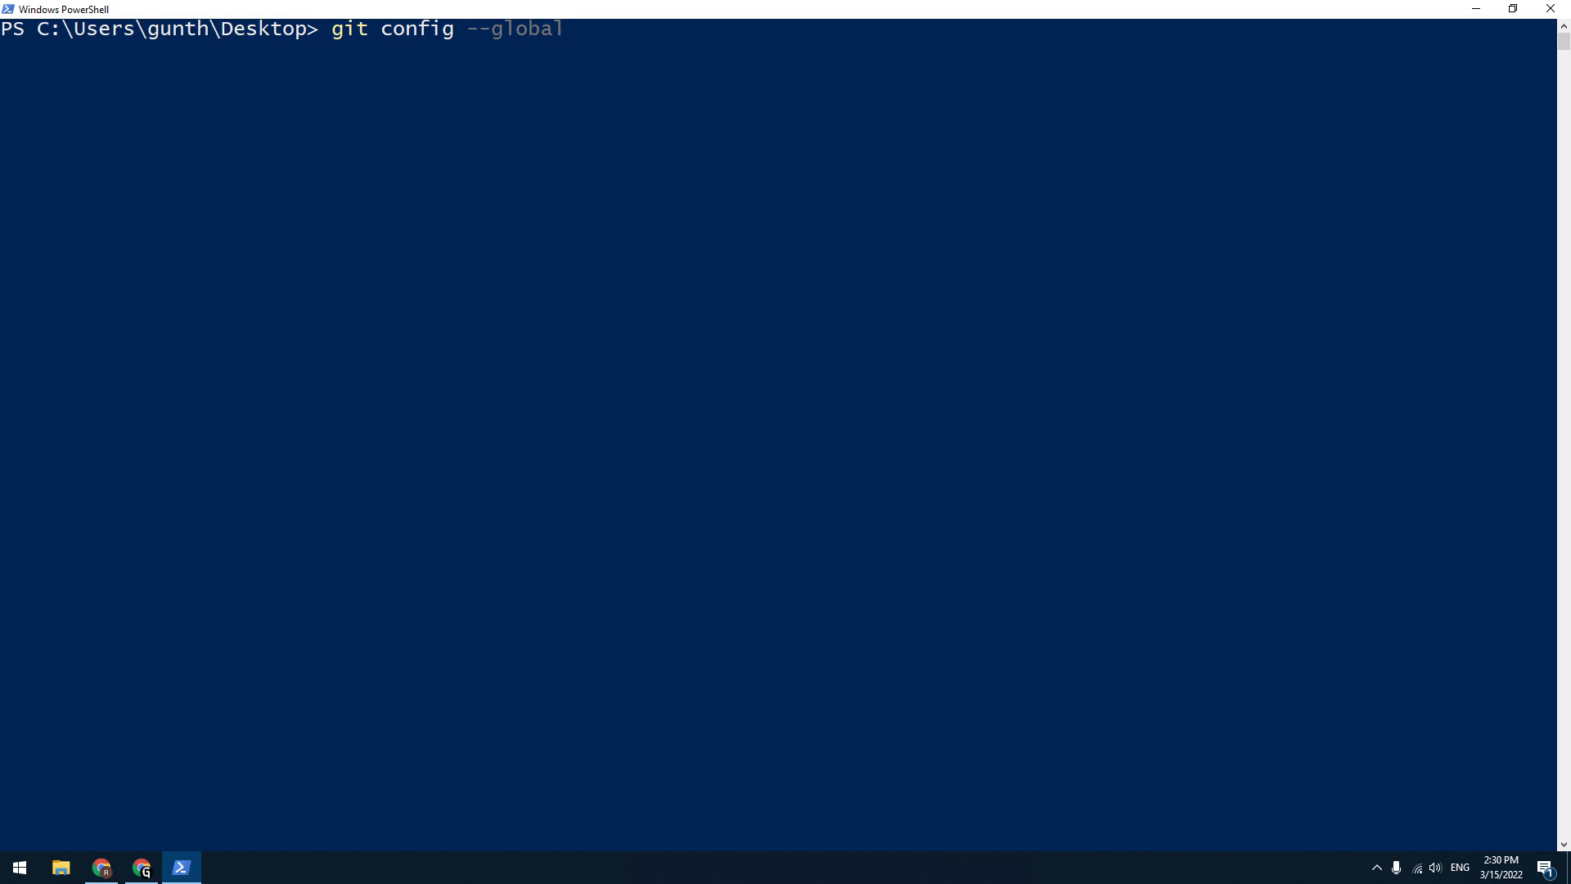
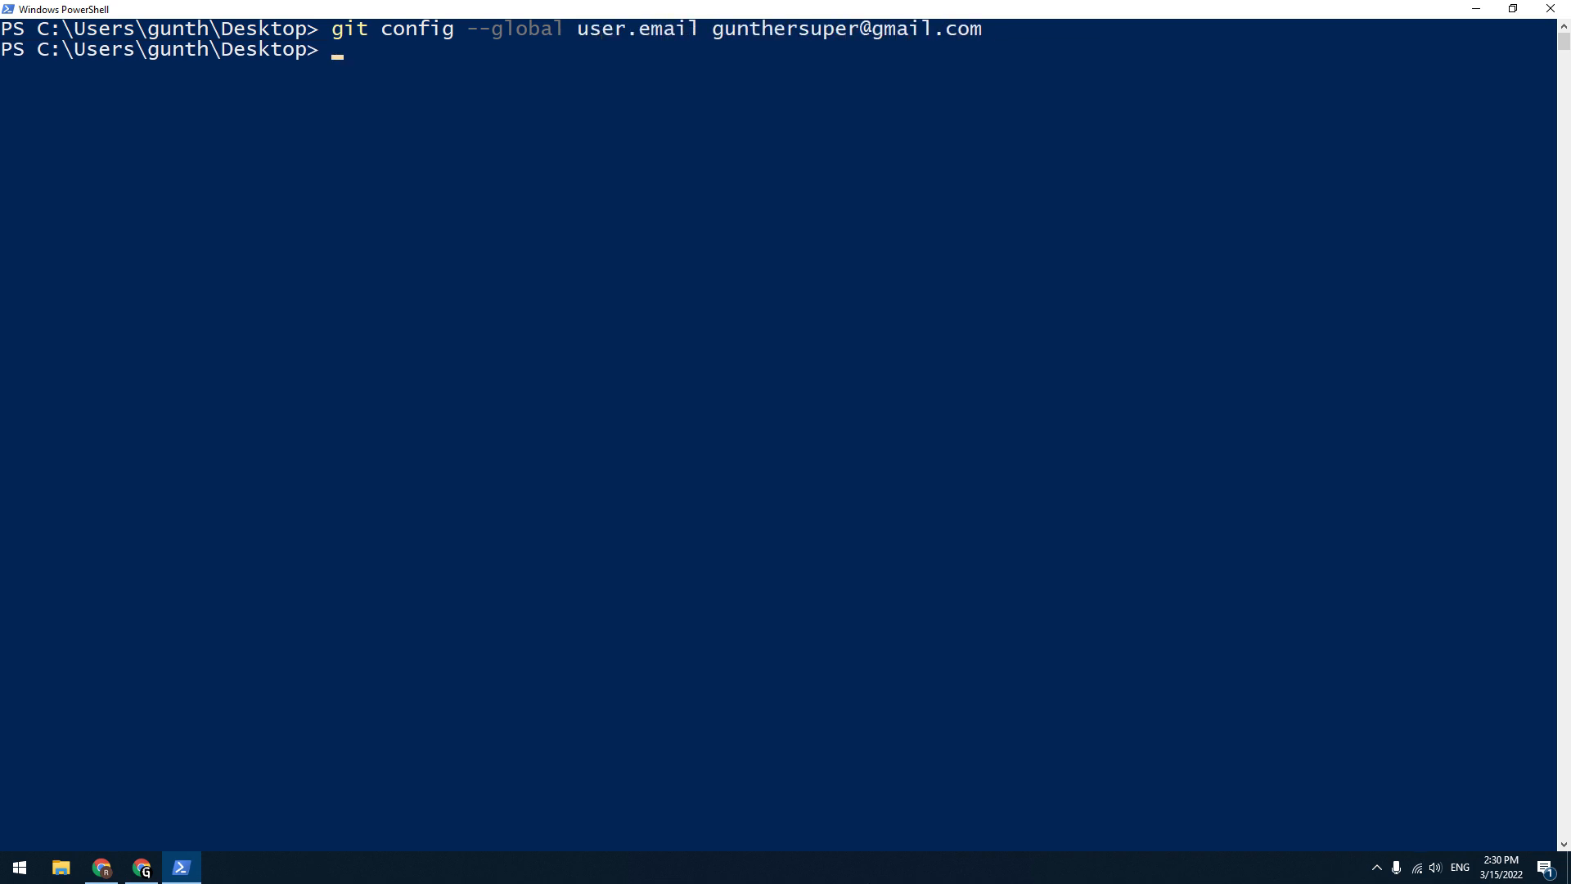
pyautogui.write('git clone https://github.com/Gunthersuper/simple-steam-idler-heroku')
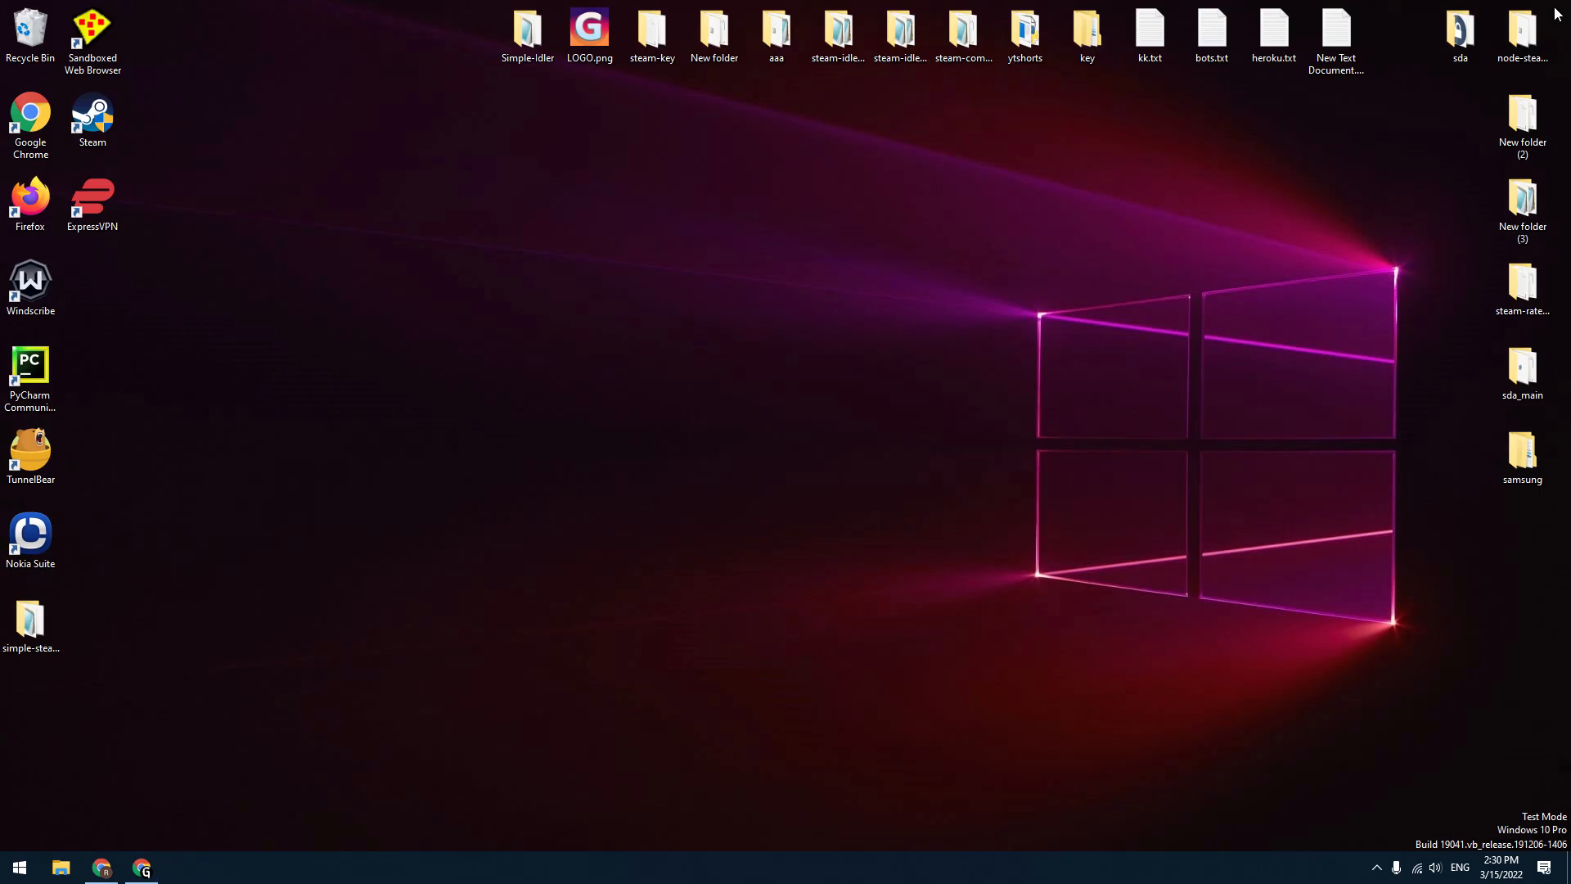
# Open the simple-steam-idler-heroku folder and edit index.js with Notepad++.
pyautogui.moveTo(31, 621); pyautogui.dragTo(714, 378)
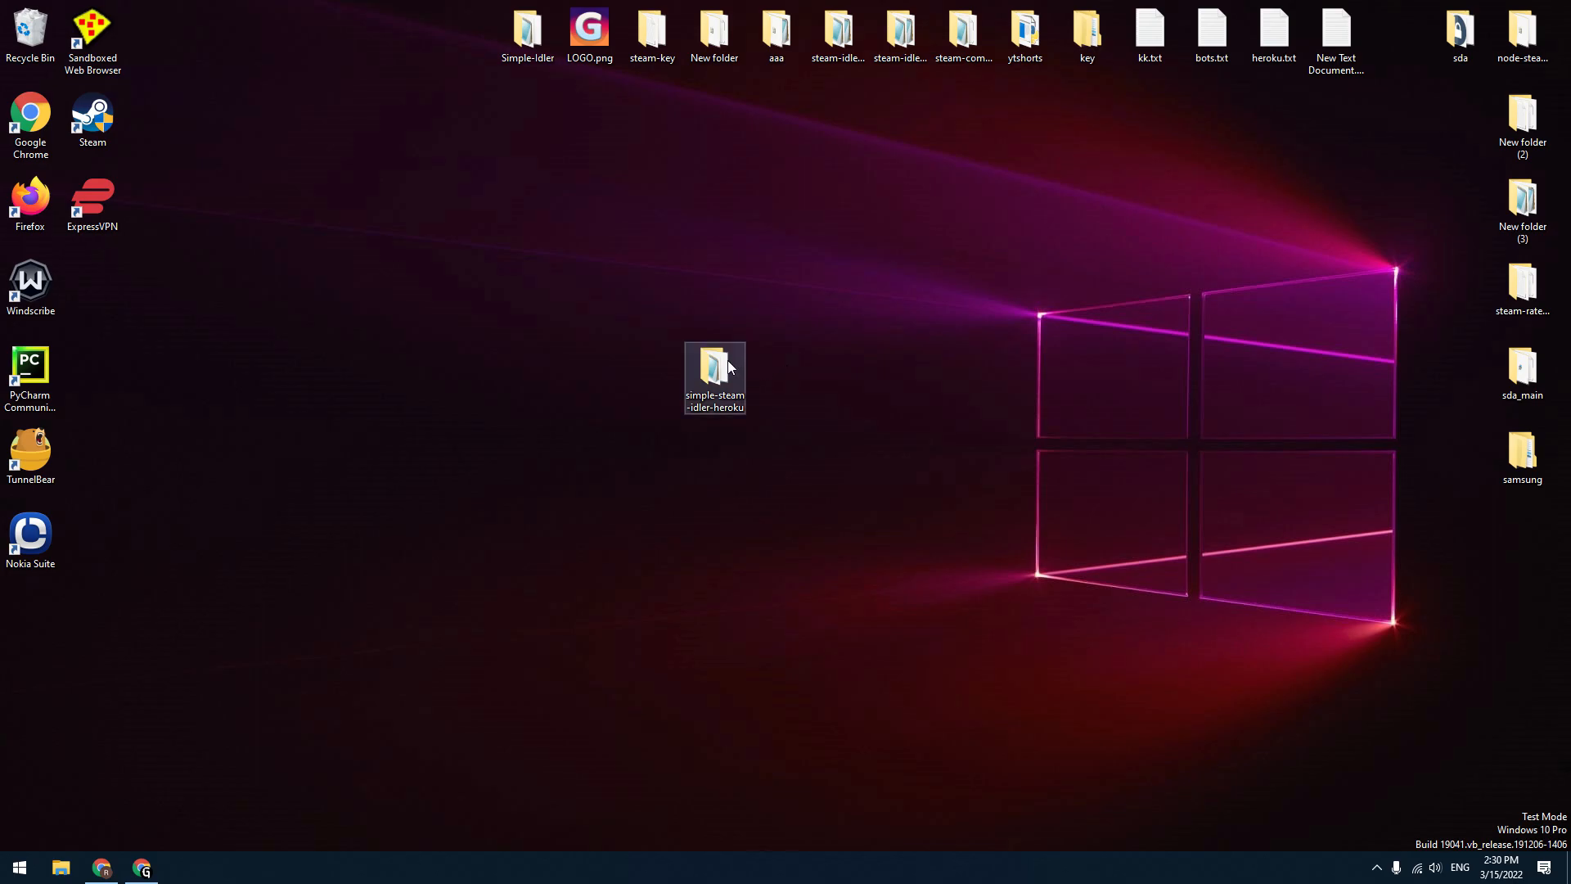
pyautogui.doubleClick(714, 365)
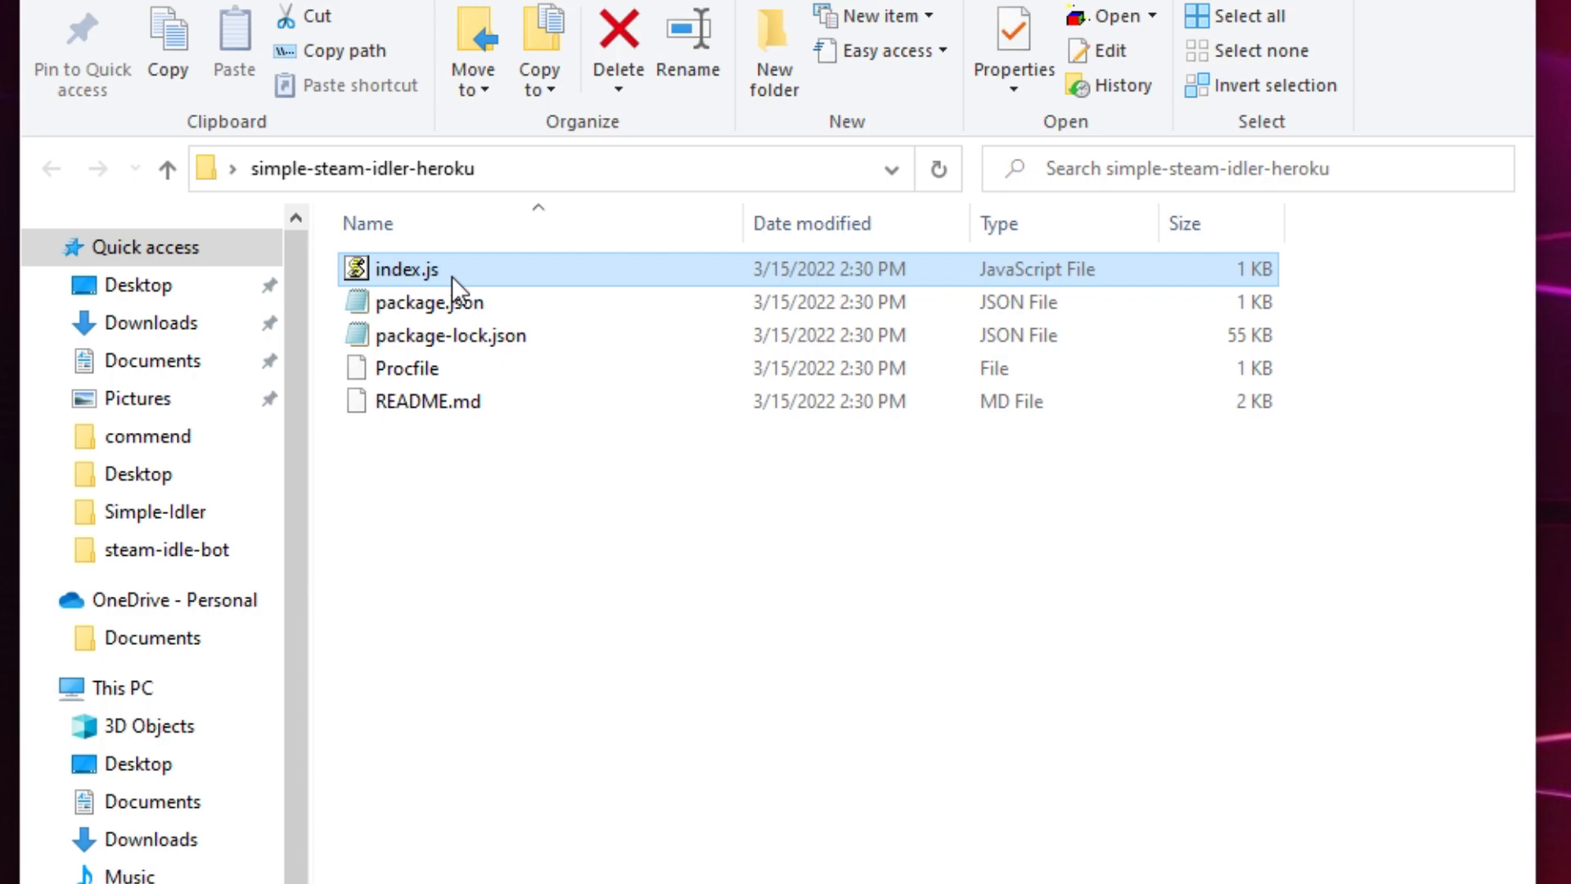
pyautogui.rightClick(403, 268)
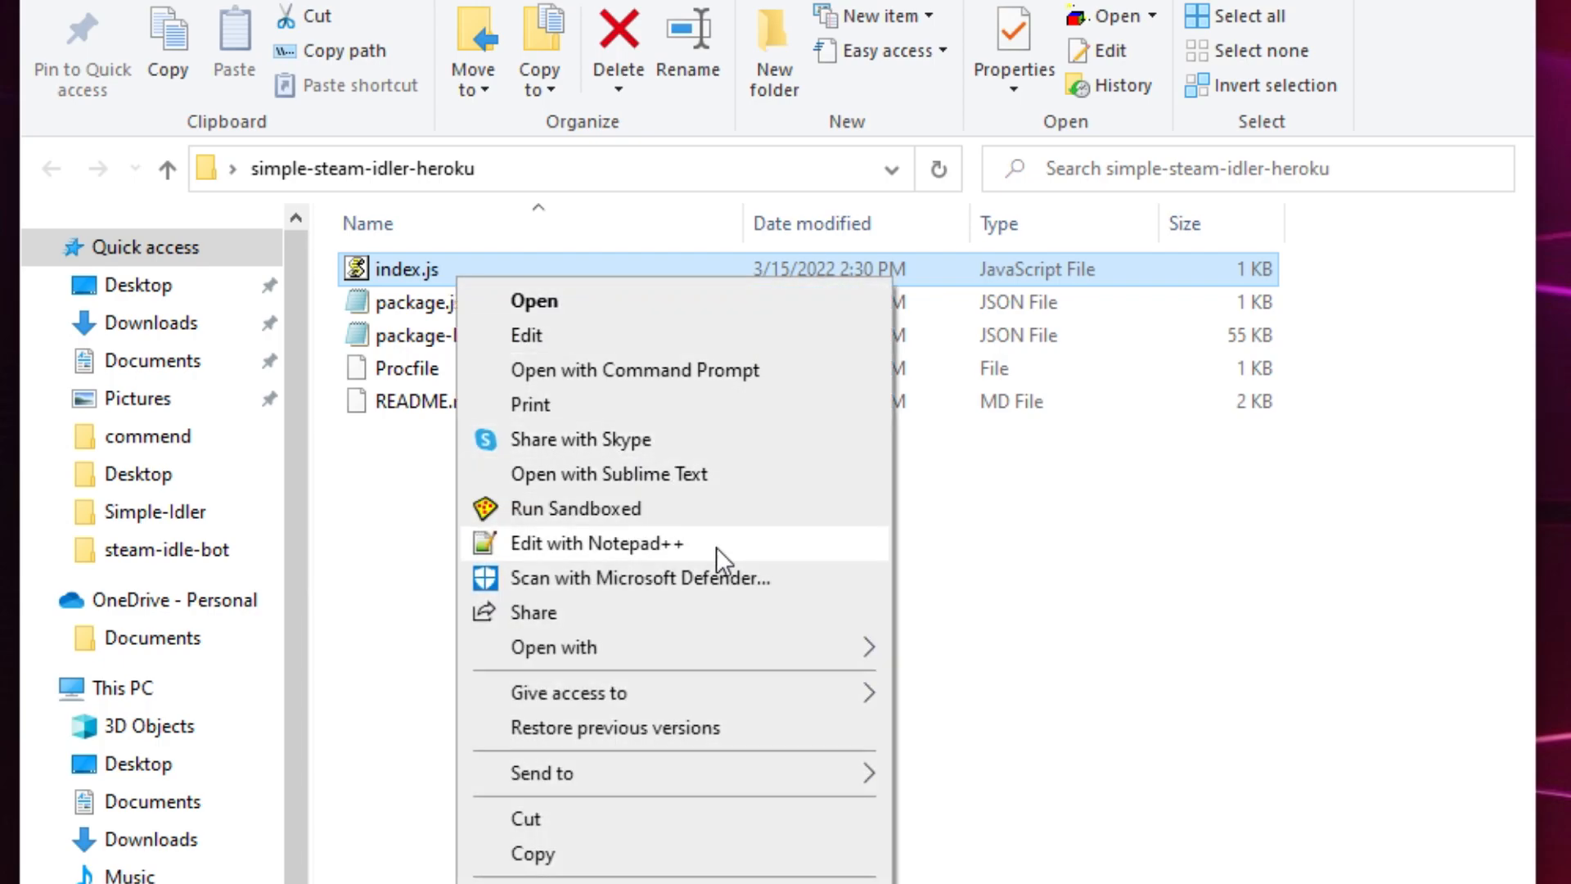
pyautogui.click(594, 543)
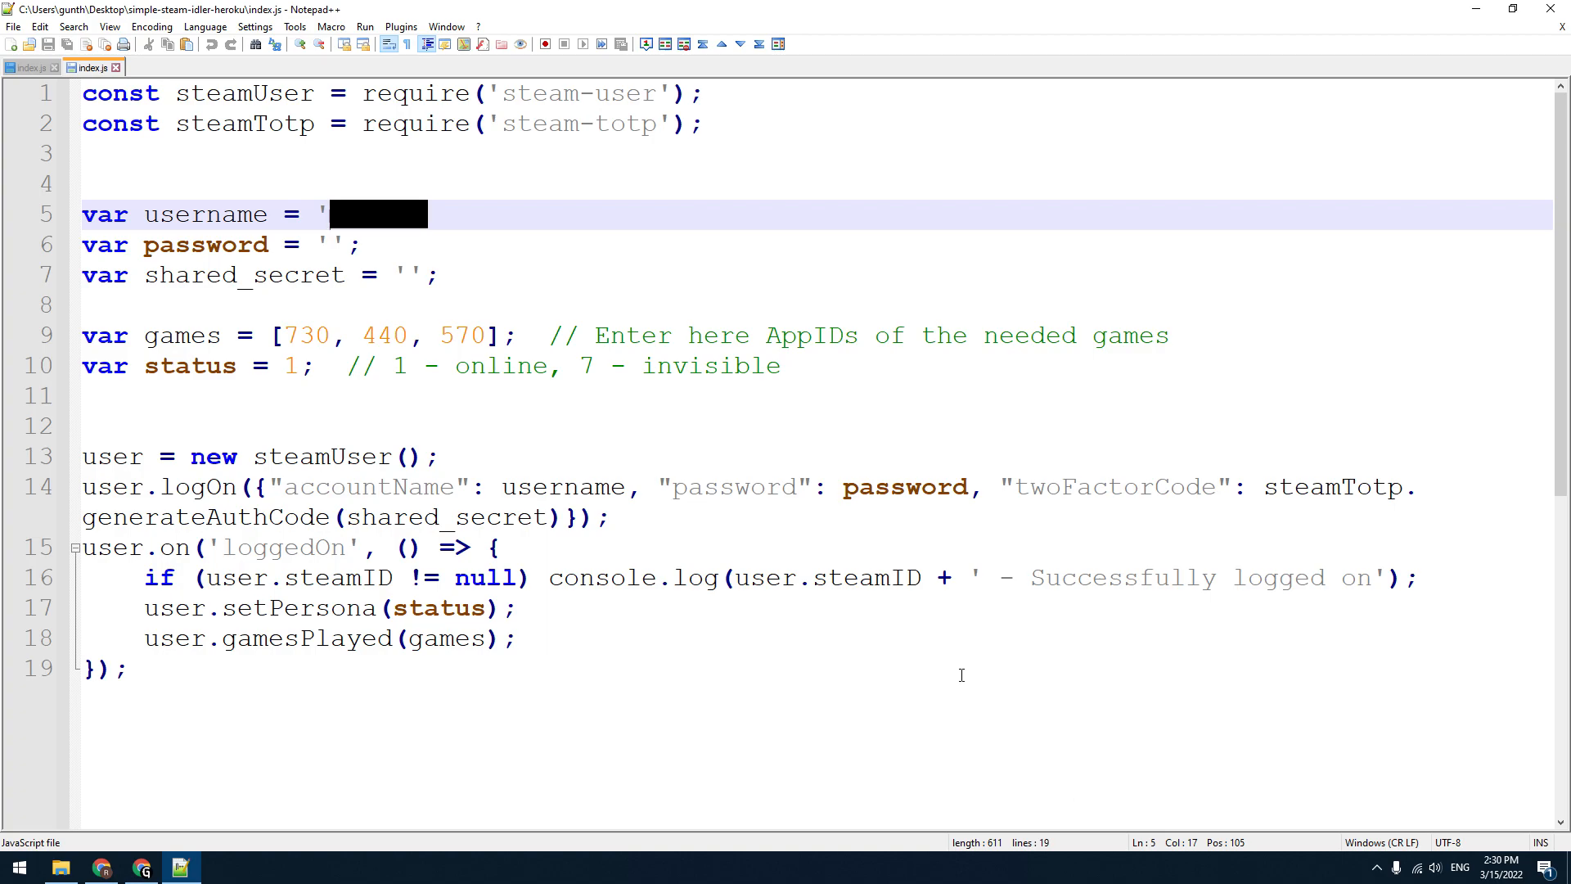
pyautogui.write('password')
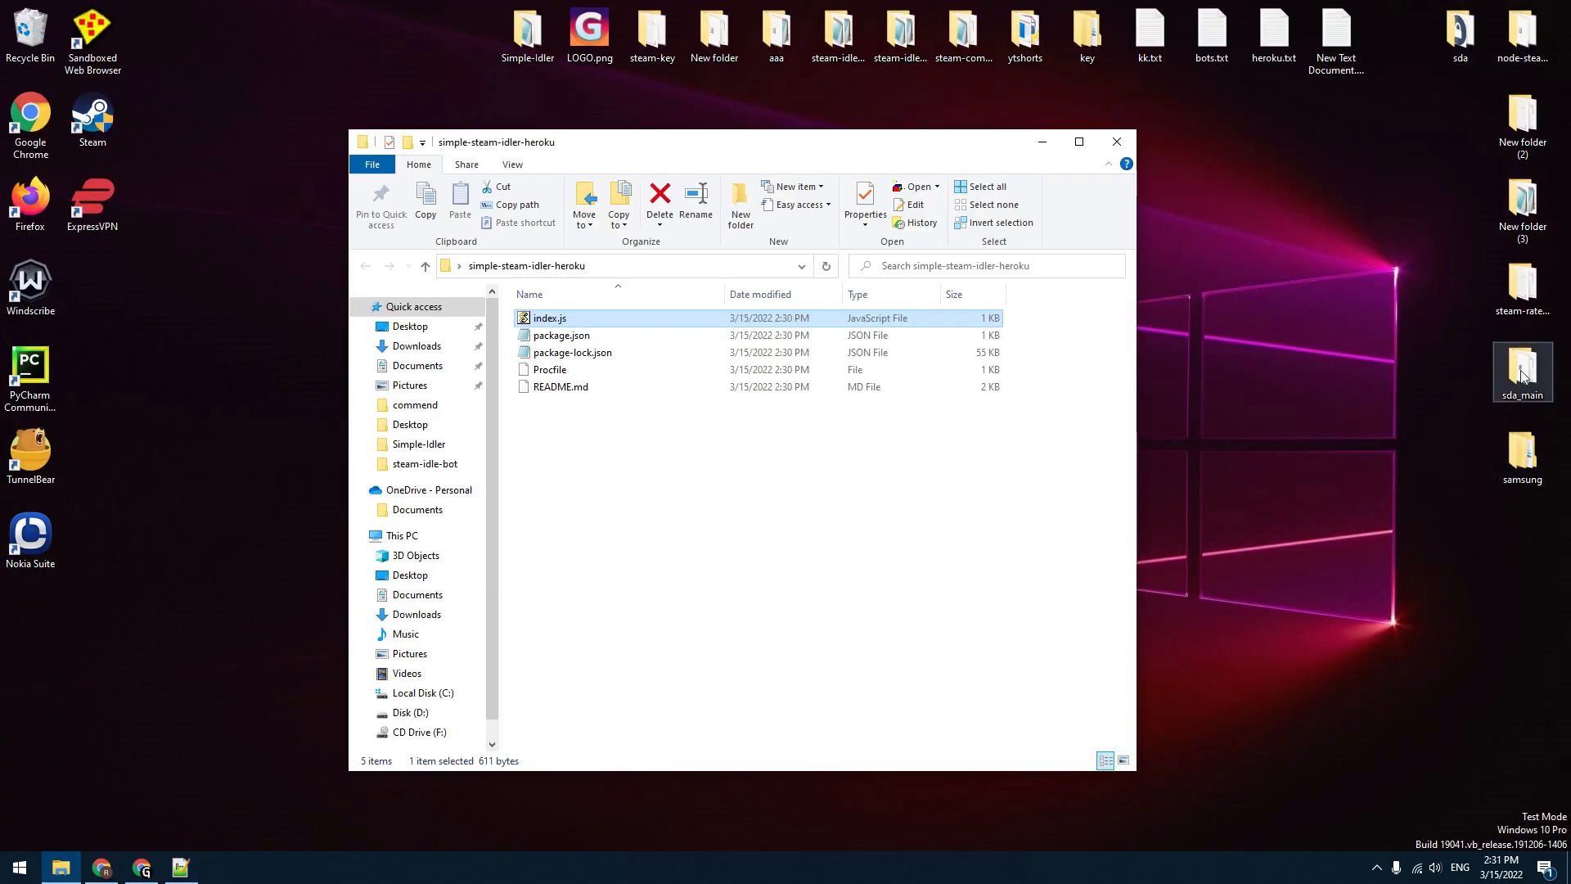
pyautogui.doubleClick(1521, 369)
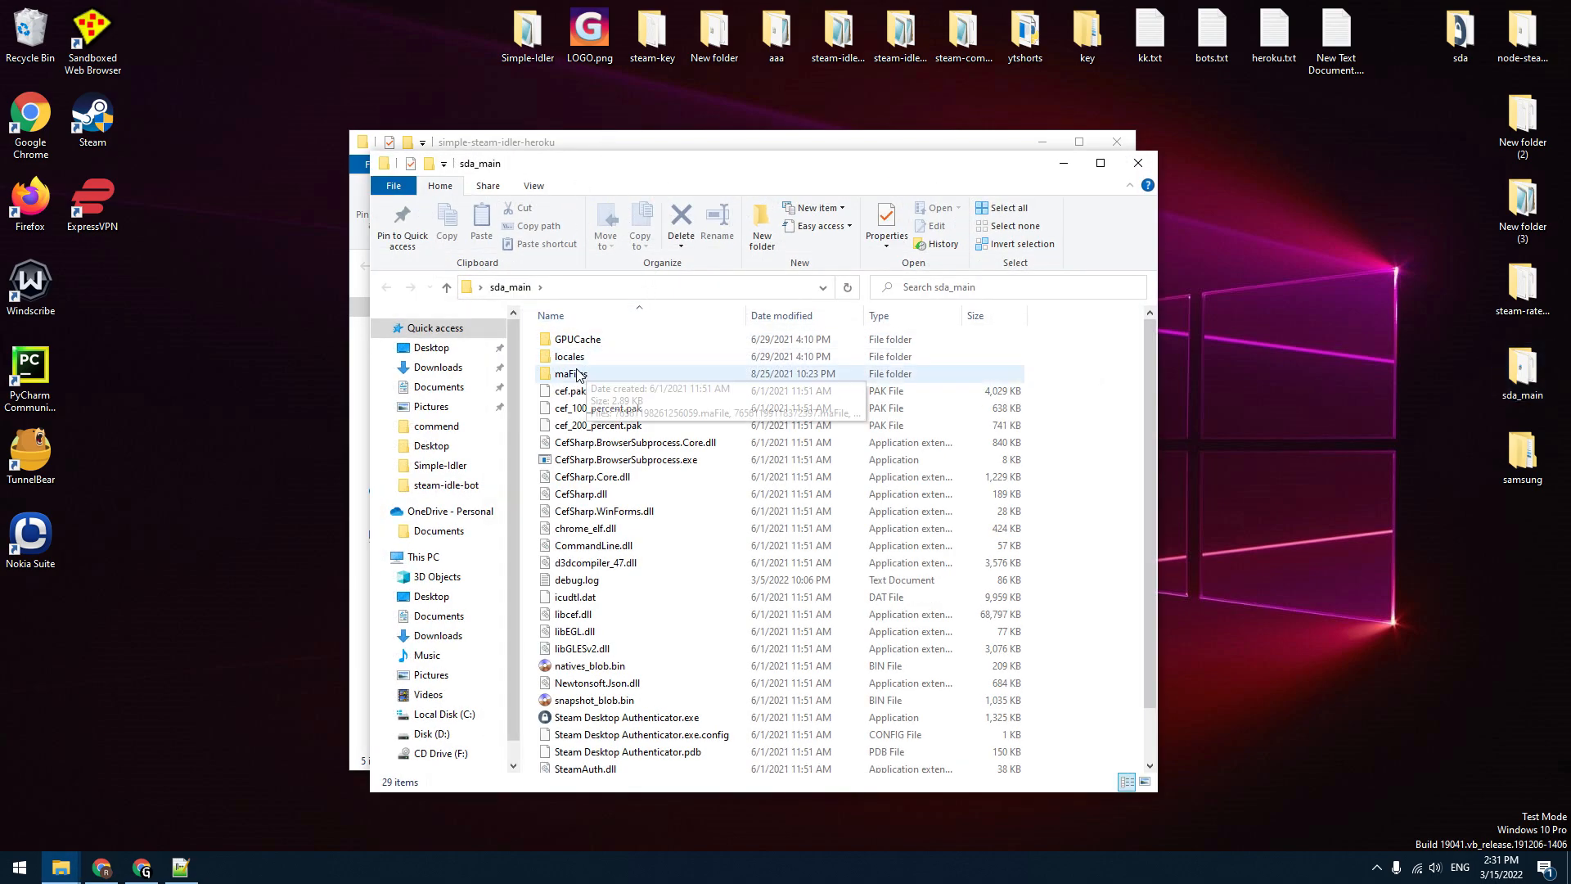
pyautogui.doubleClick(571, 373)
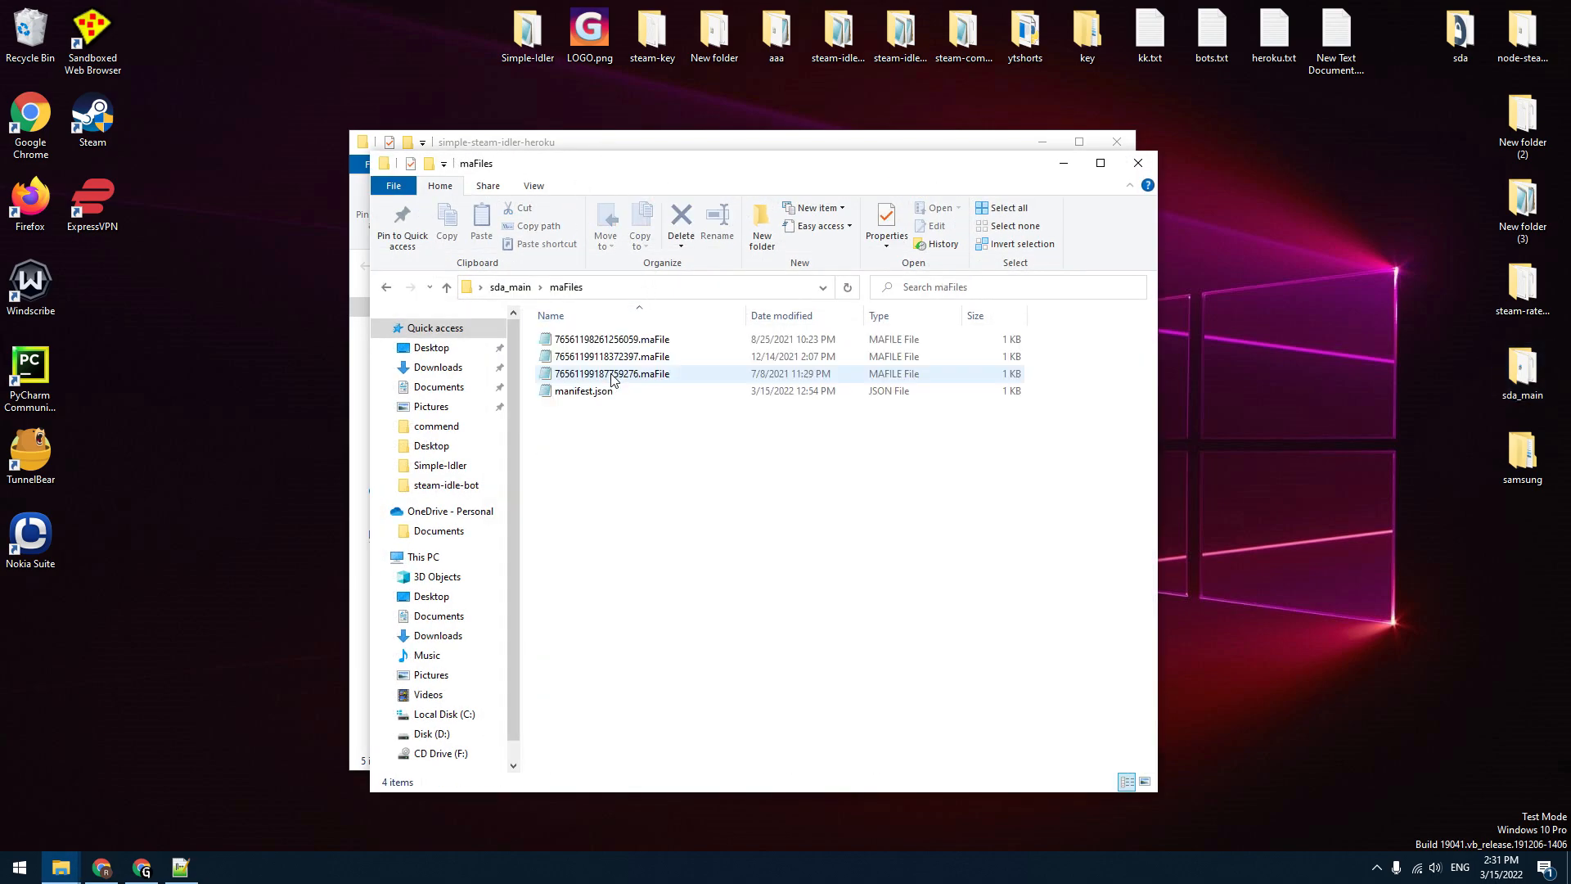
pyautogui.doubleClick(612, 339)
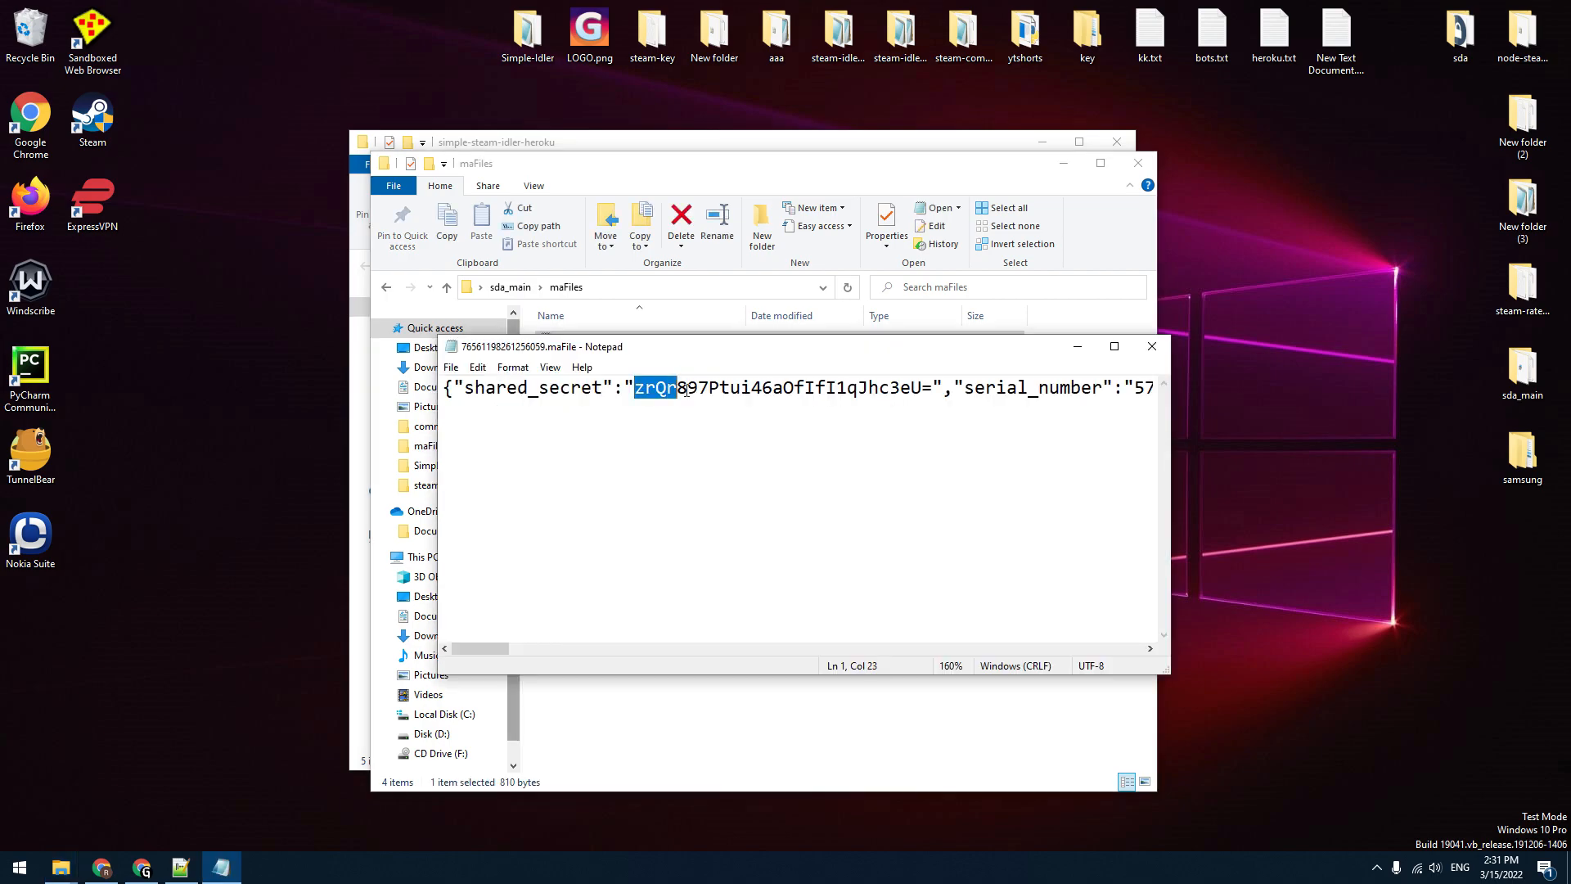
pyautogui.moveTo(637, 388); pyautogui.dragTo(929, 388)
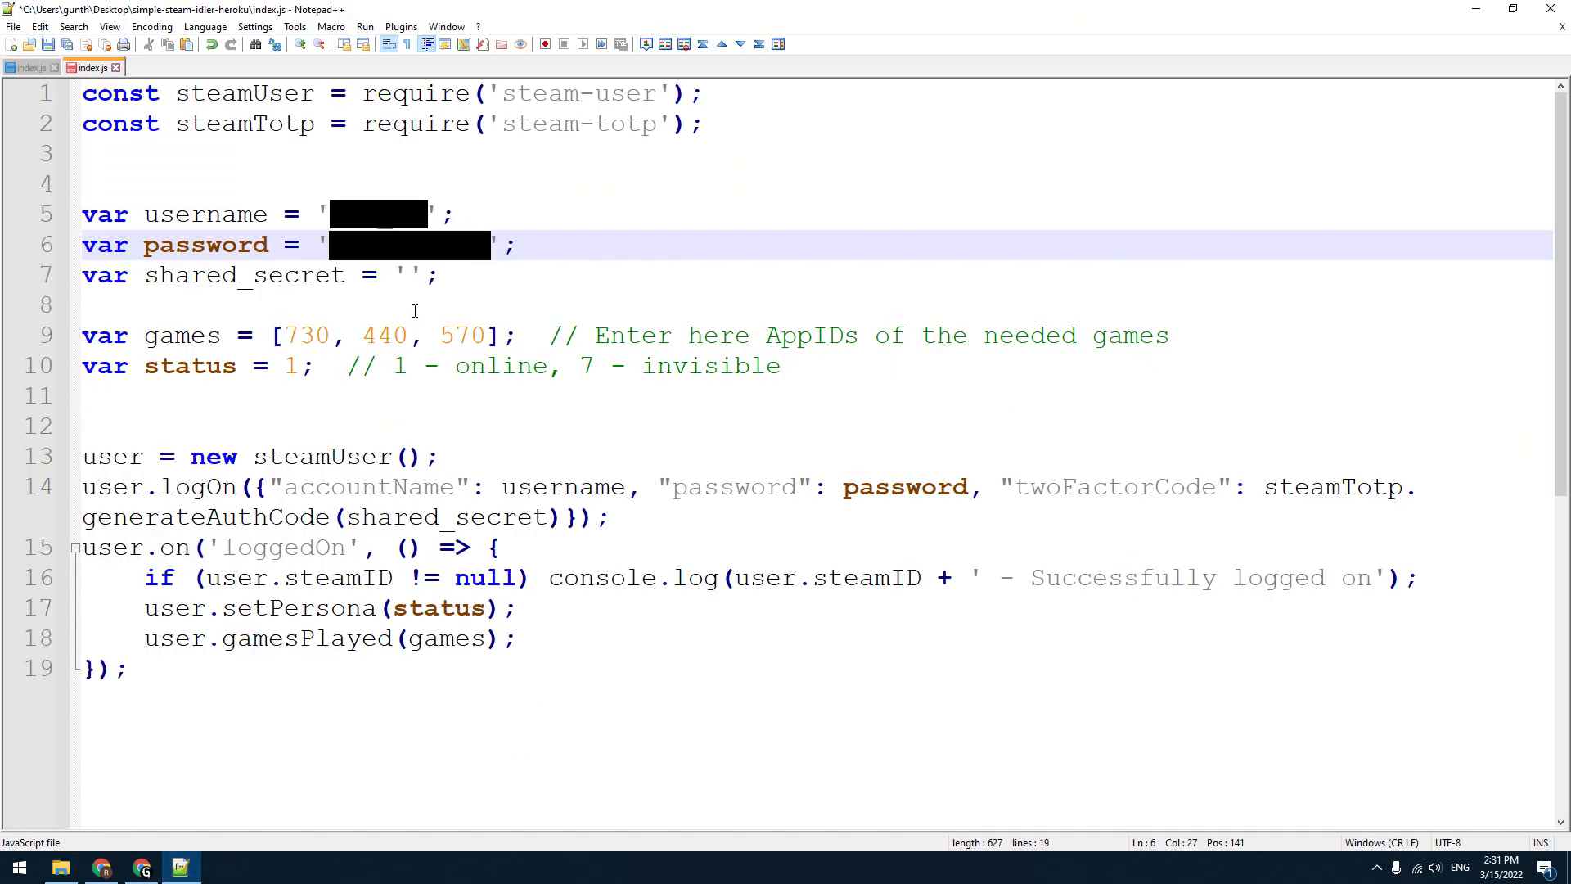
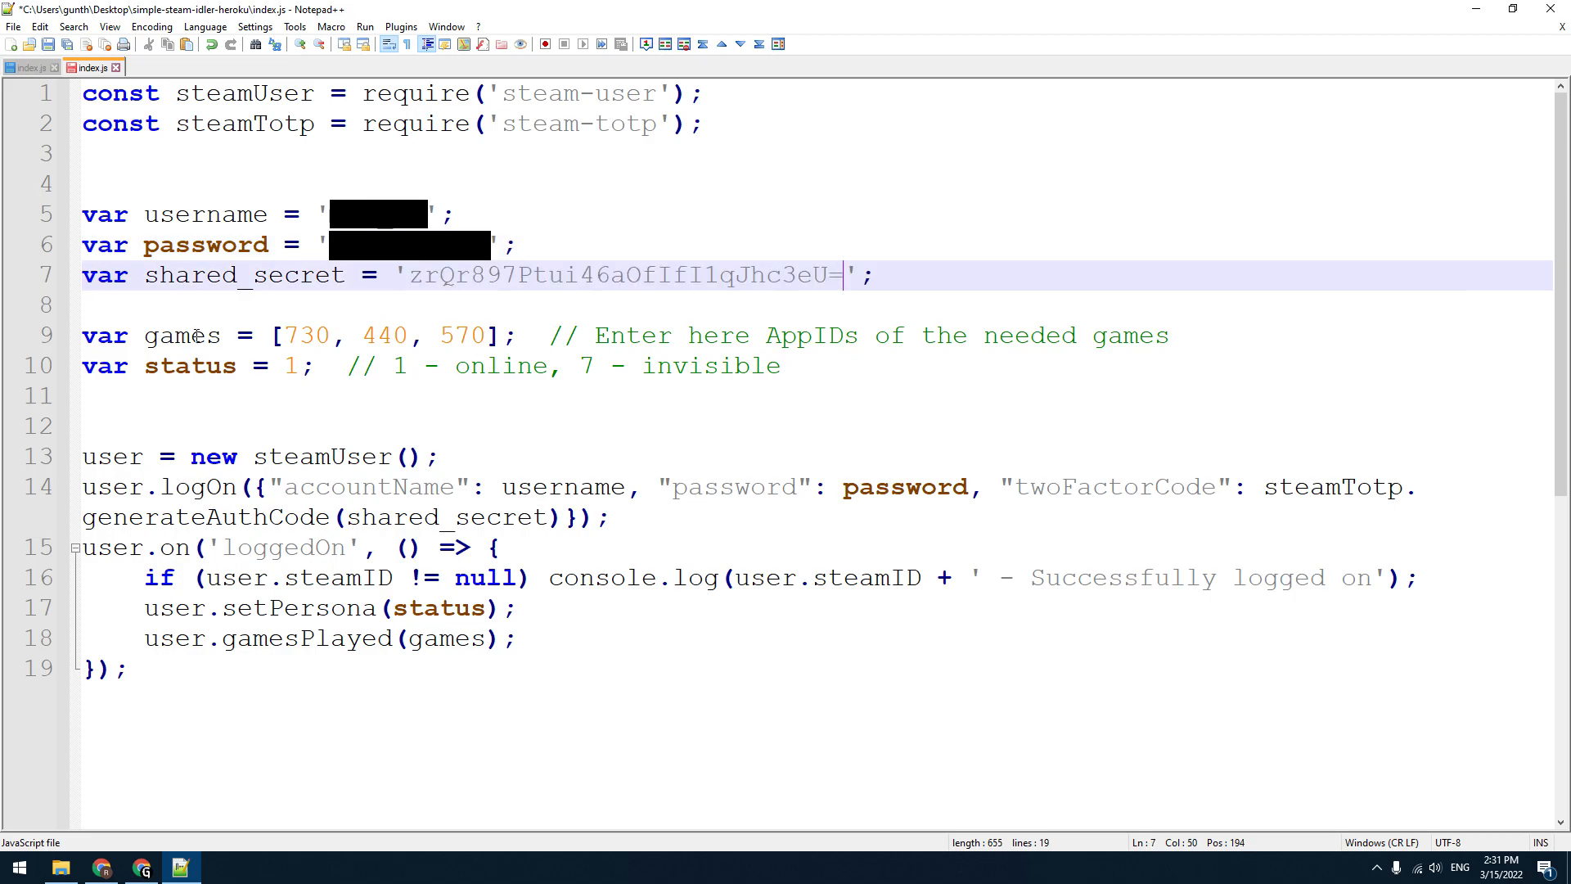
pyautogui.moveTo(286, 335); pyautogui.dragTo(485, 335)
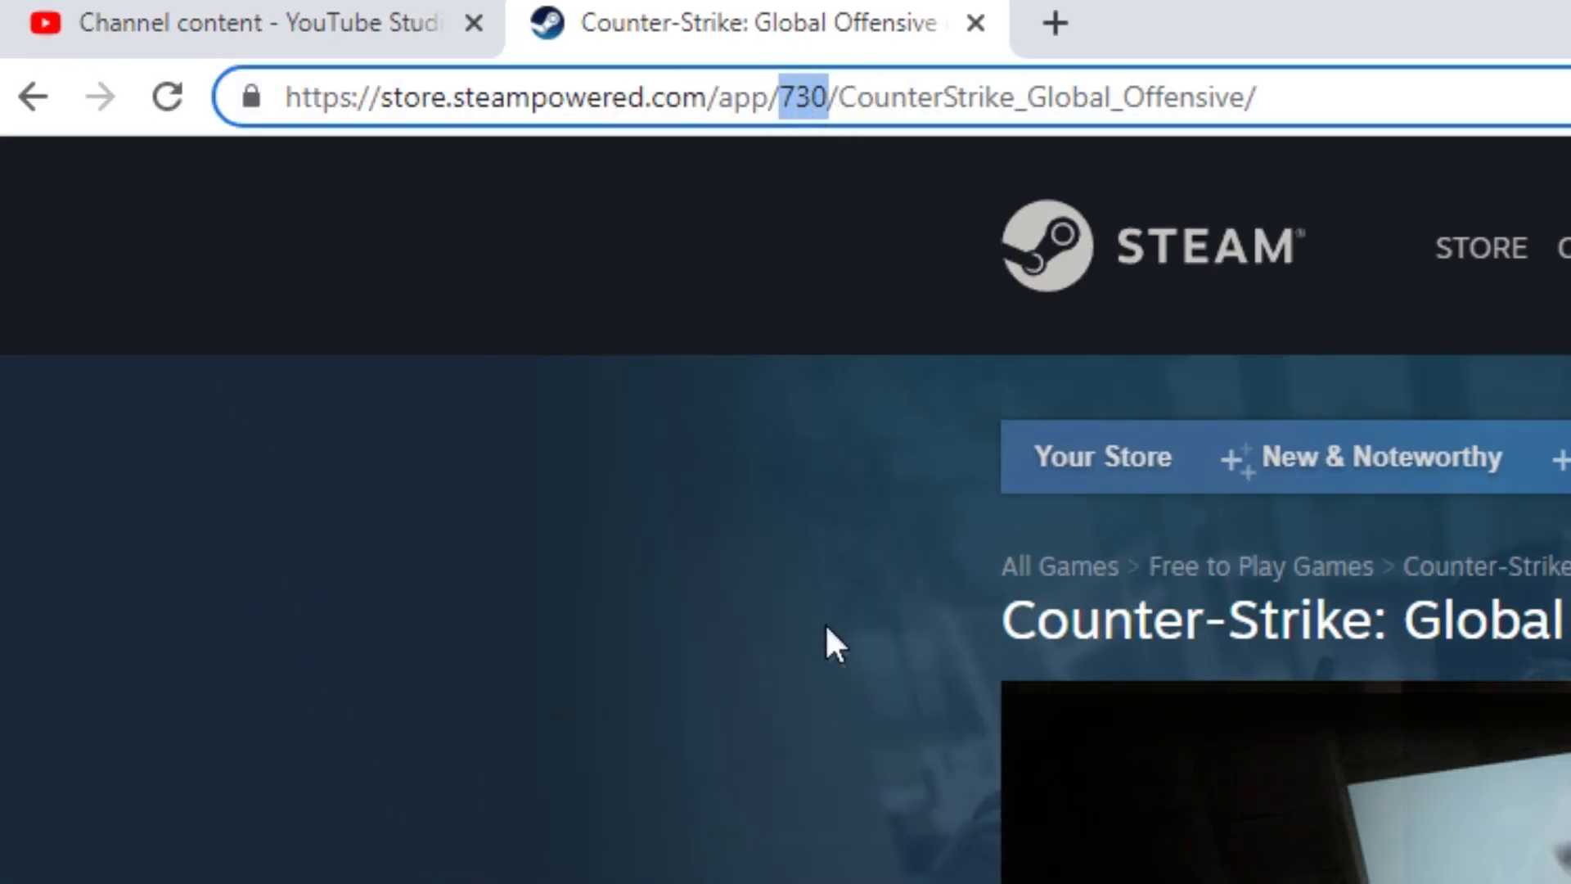
pyautogui.click(180, 866)
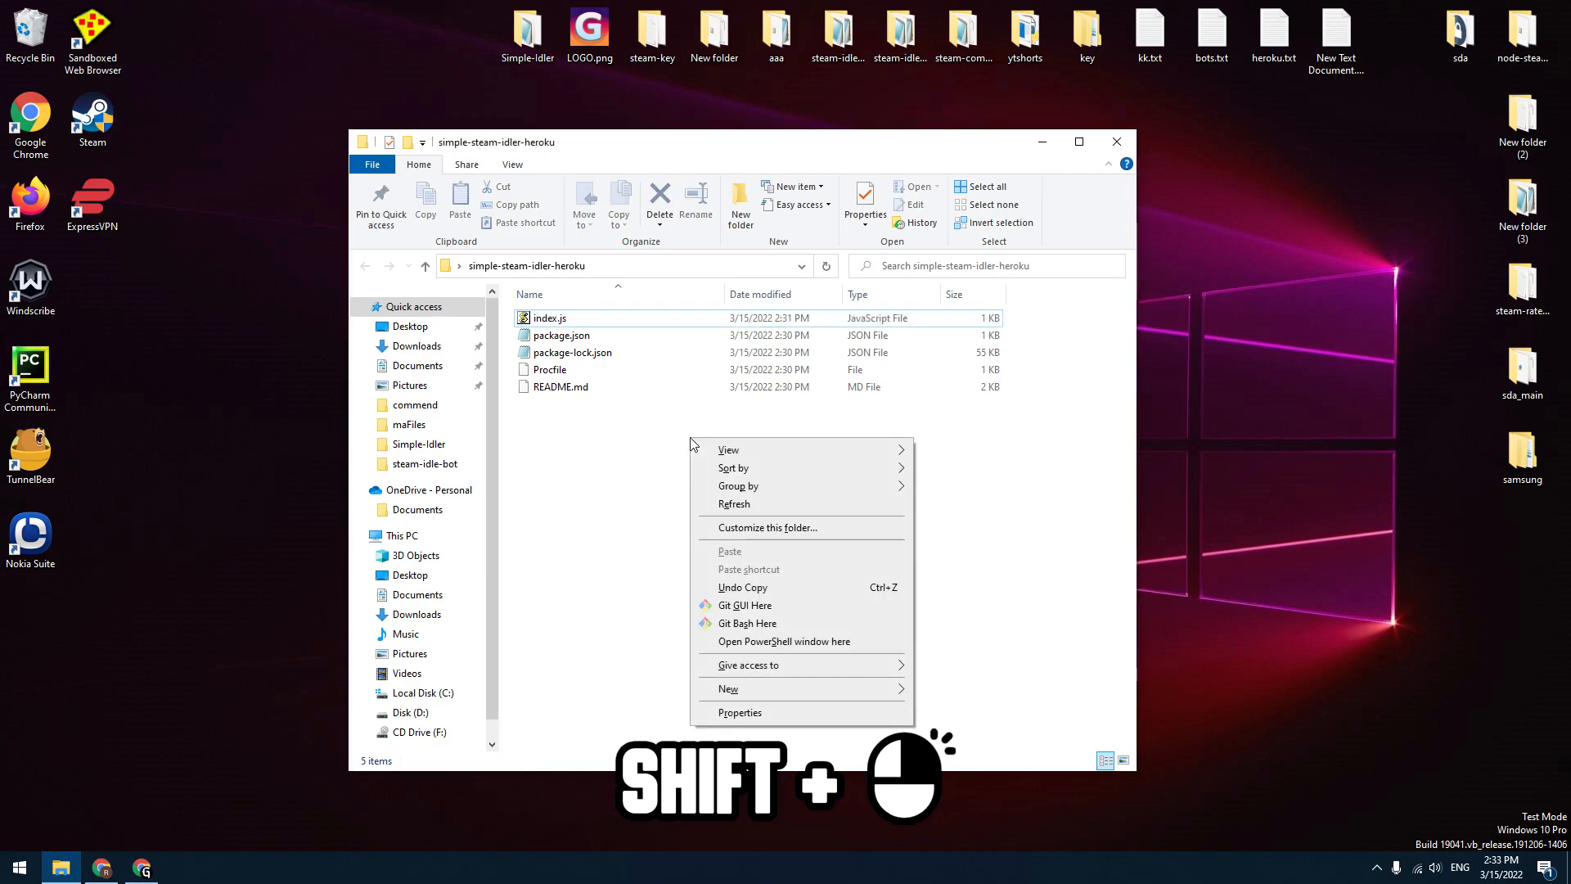
pyautogui.moveTo(785, 642)
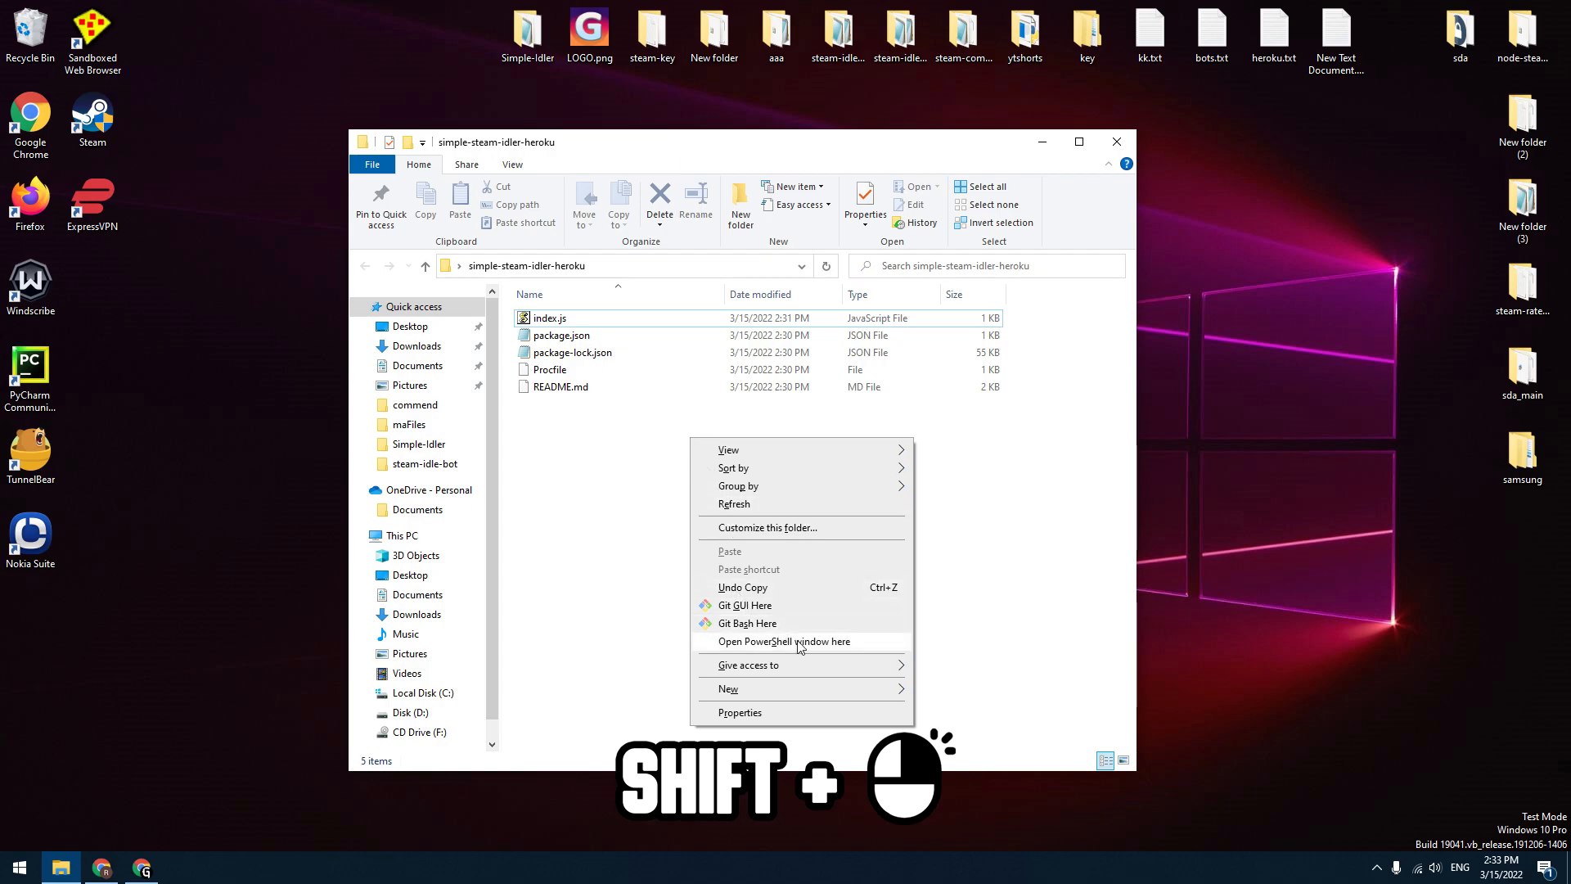
# Commit the code, log in to Heroku, push to heroku main, and scale web=0 bot=1.
pyautogui.click(786, 642)
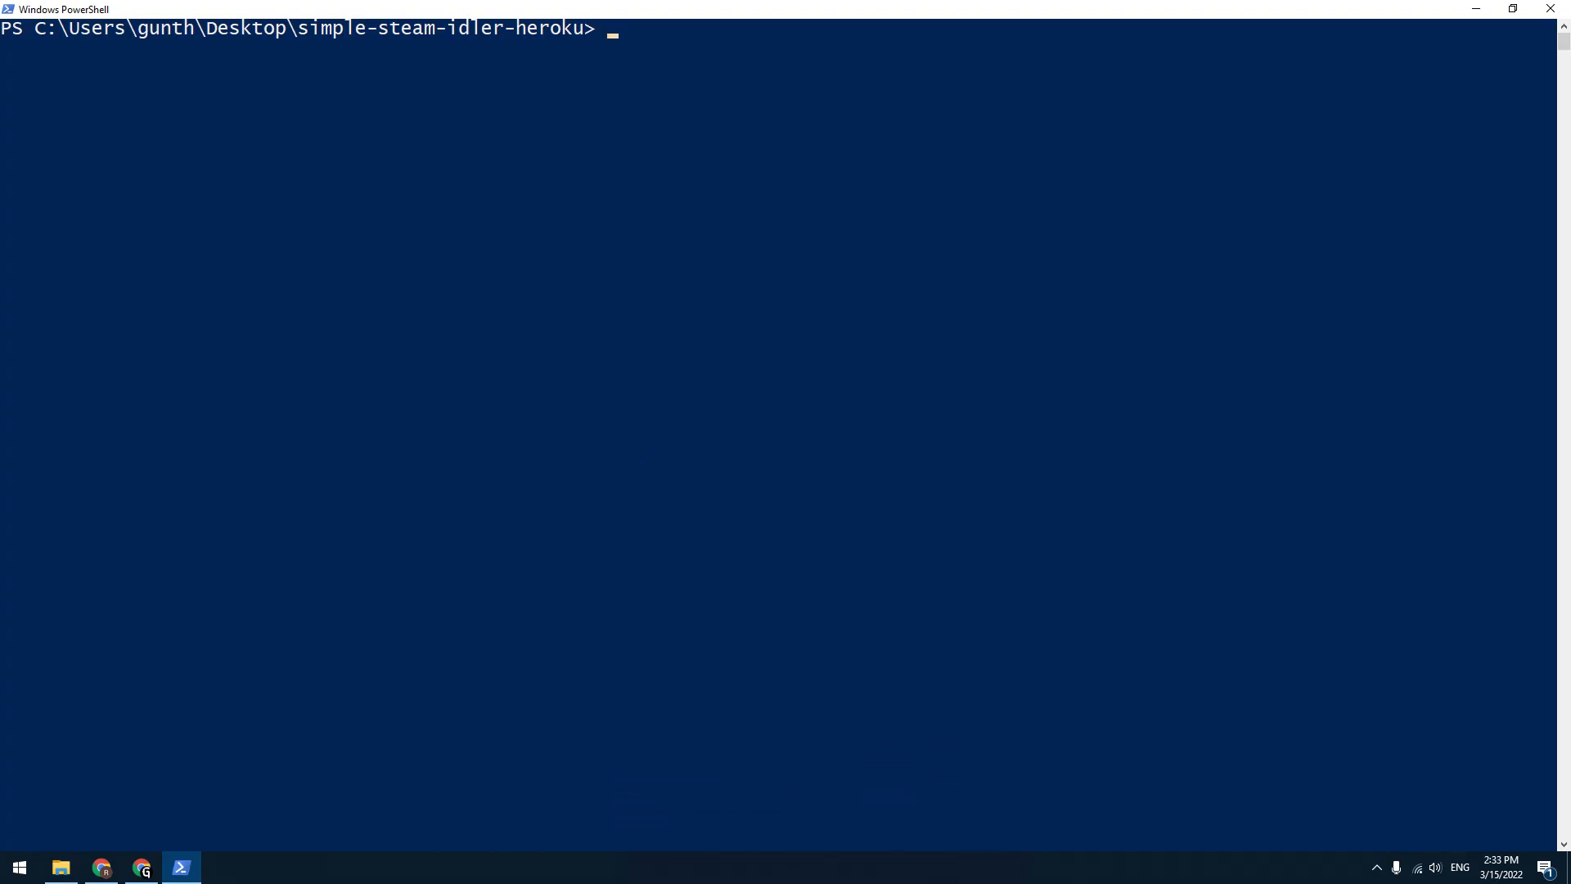
pyautogui.write('git add .')
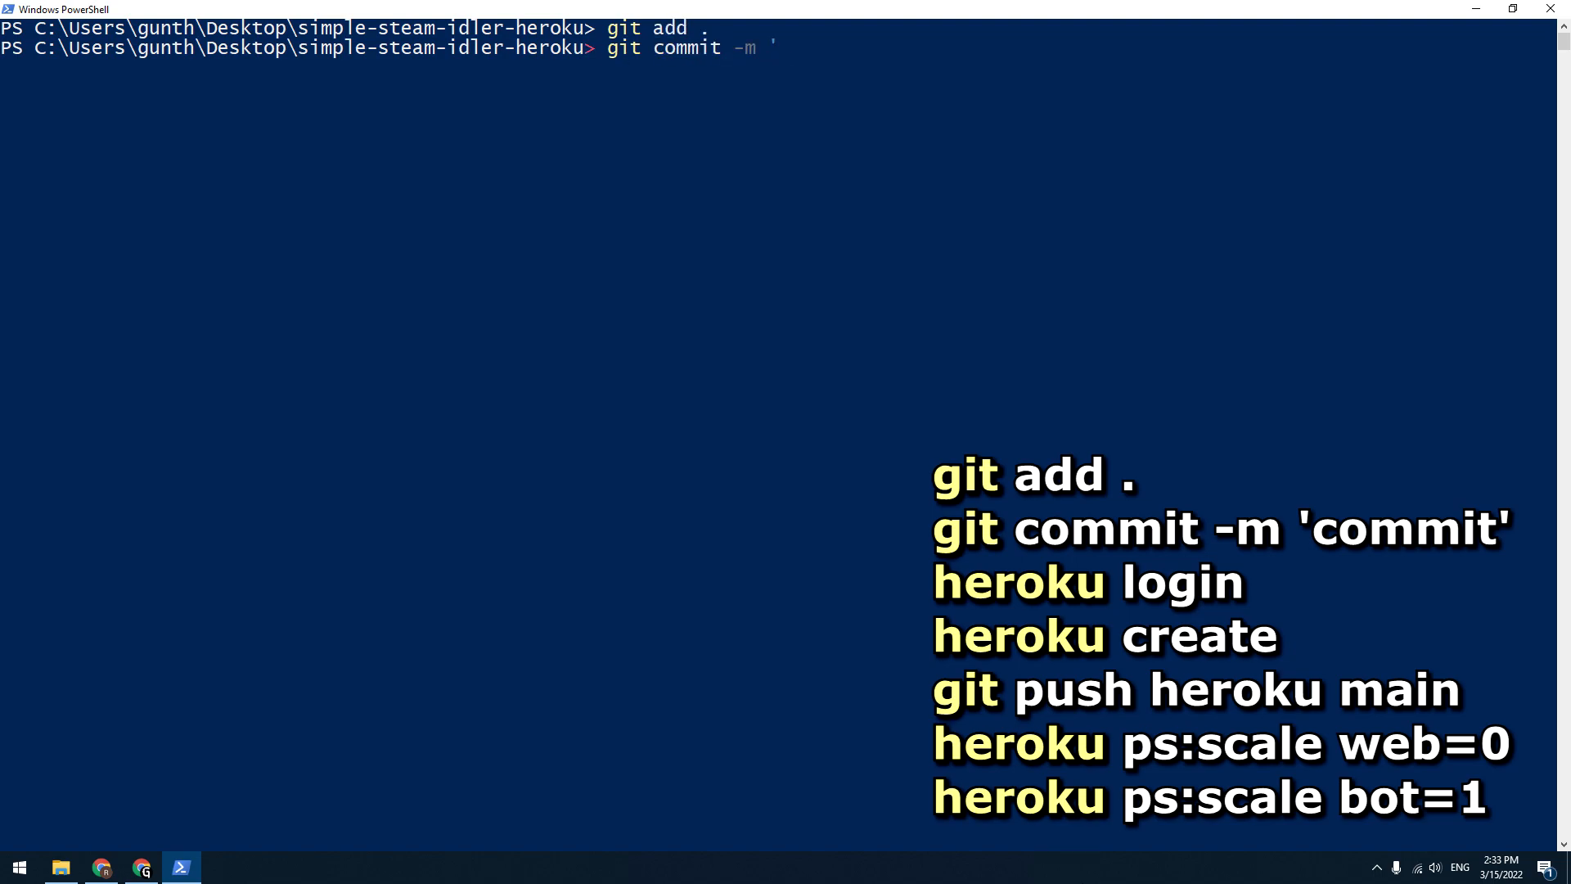
pyautogui.write('heroku login')
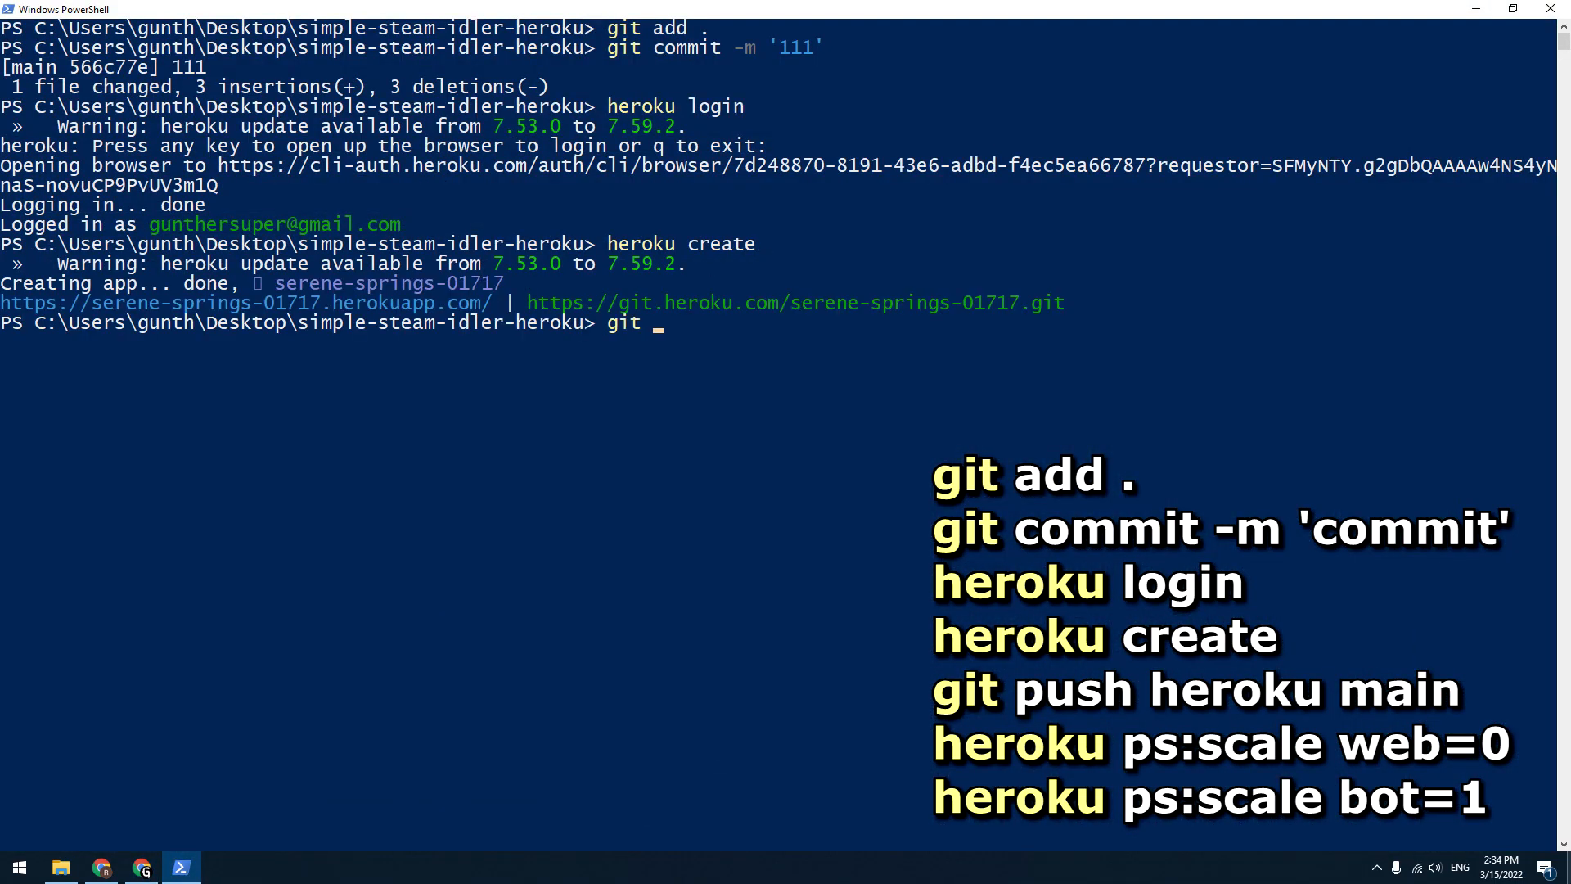
pyautogui.write('push heroku main')
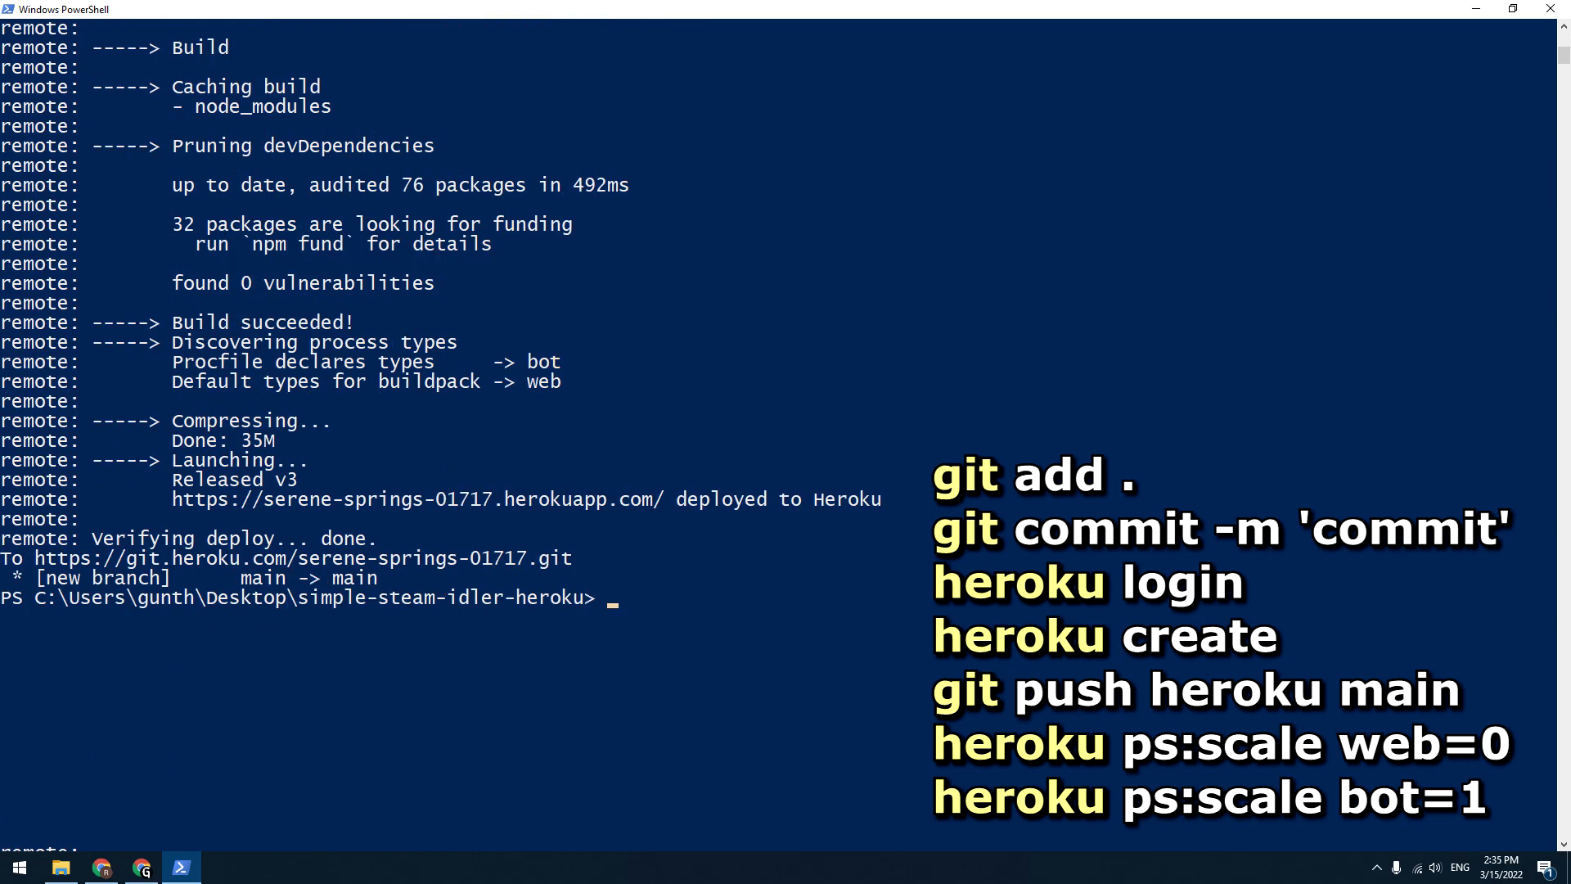
pyautogui.write('heroku ps:sc')
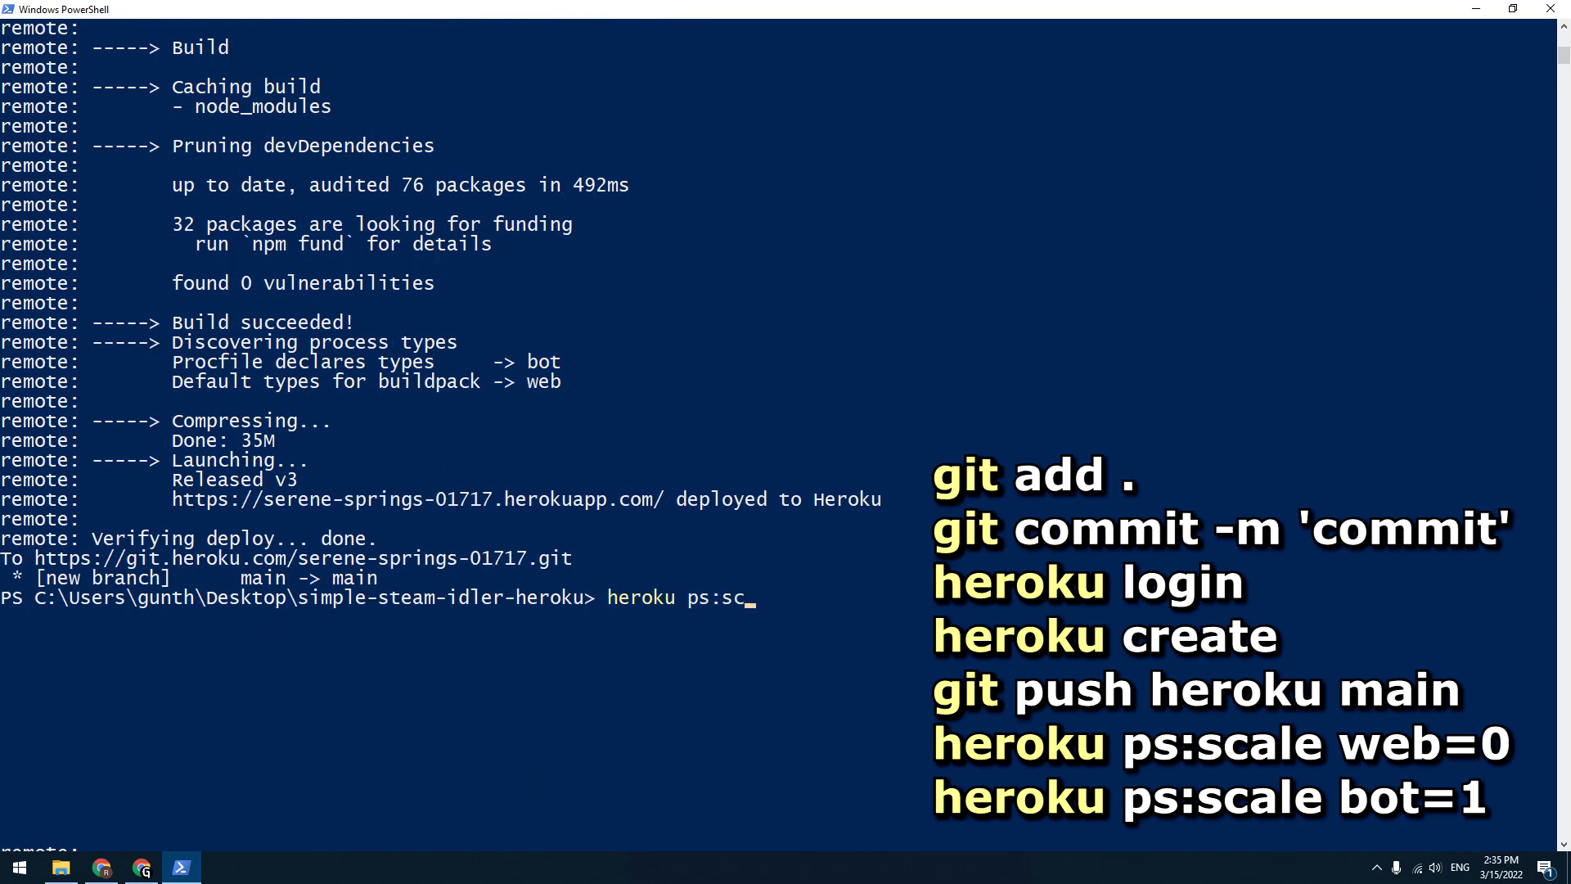
pyautogui.press('Enter')
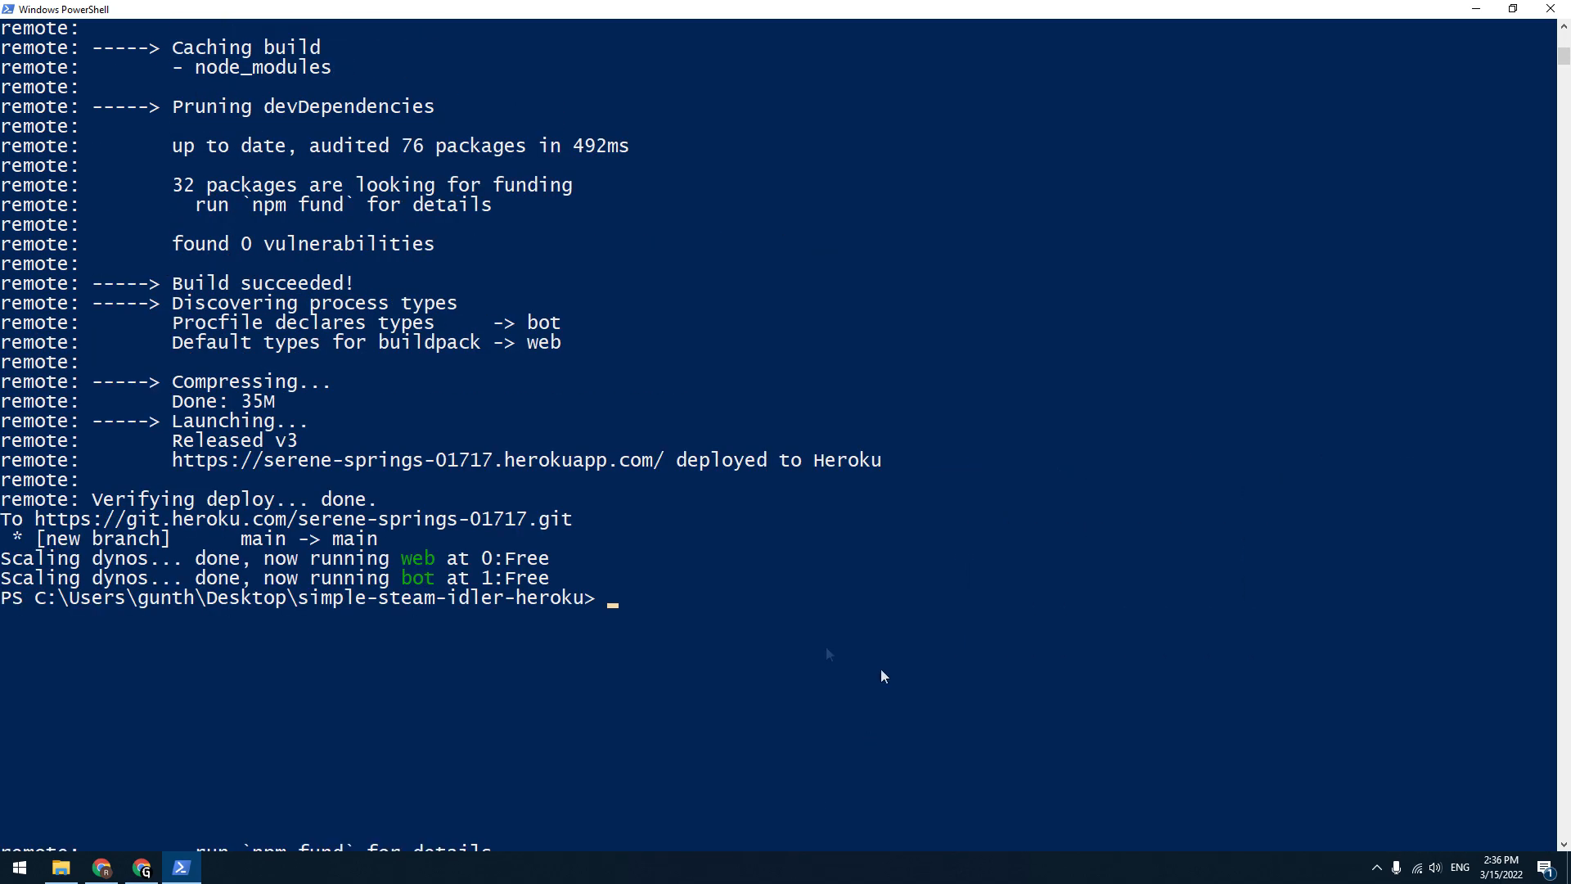
pyautogui.click(102, 867)
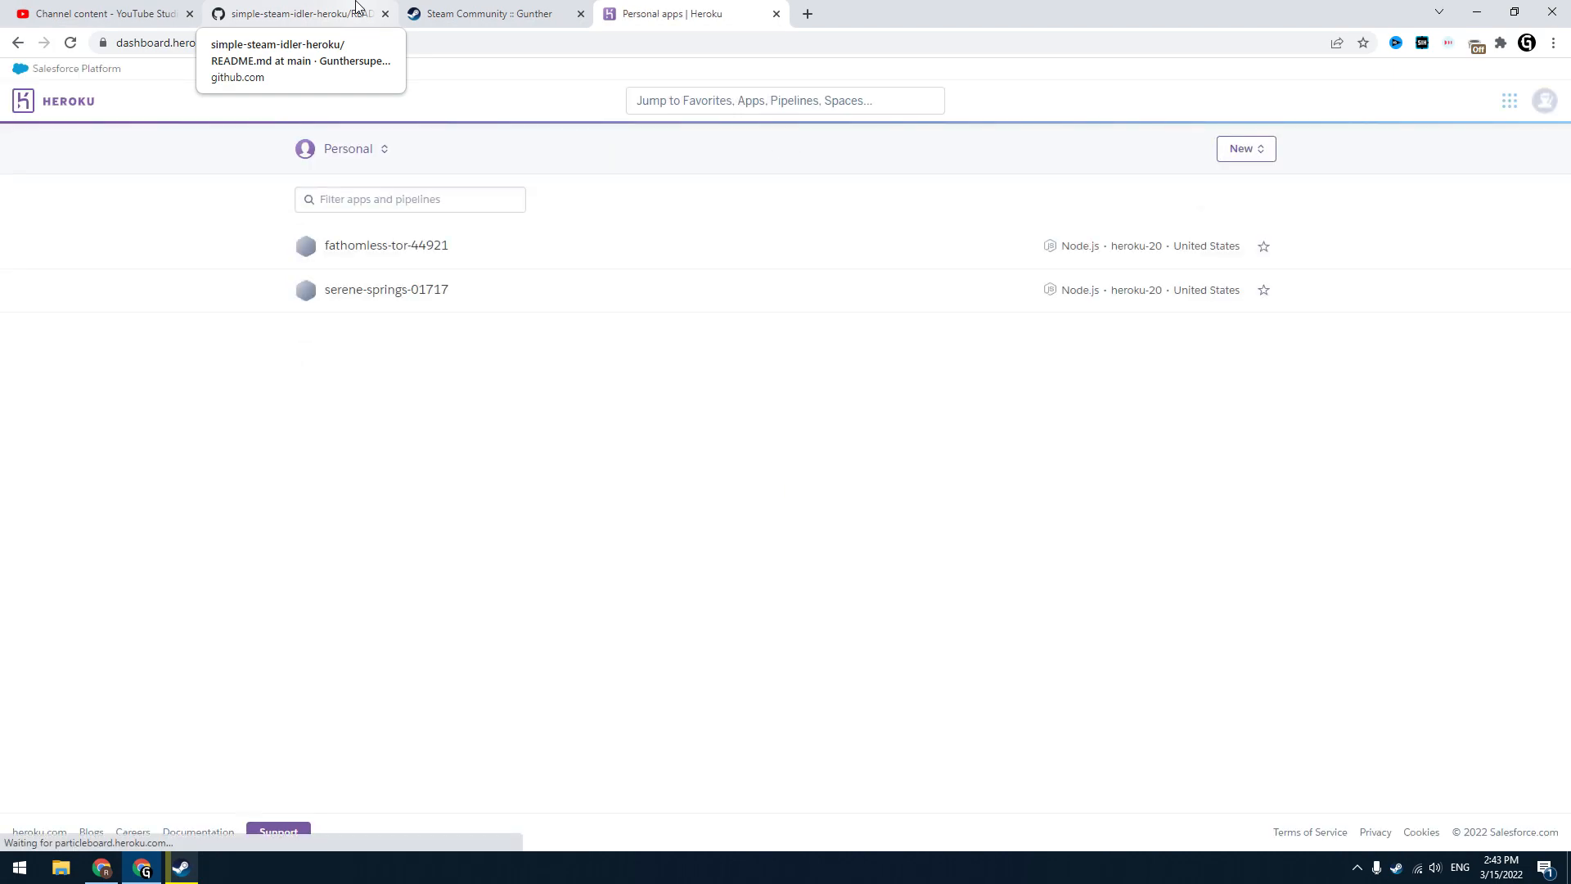
pyautogui.moveTo(577, 311)
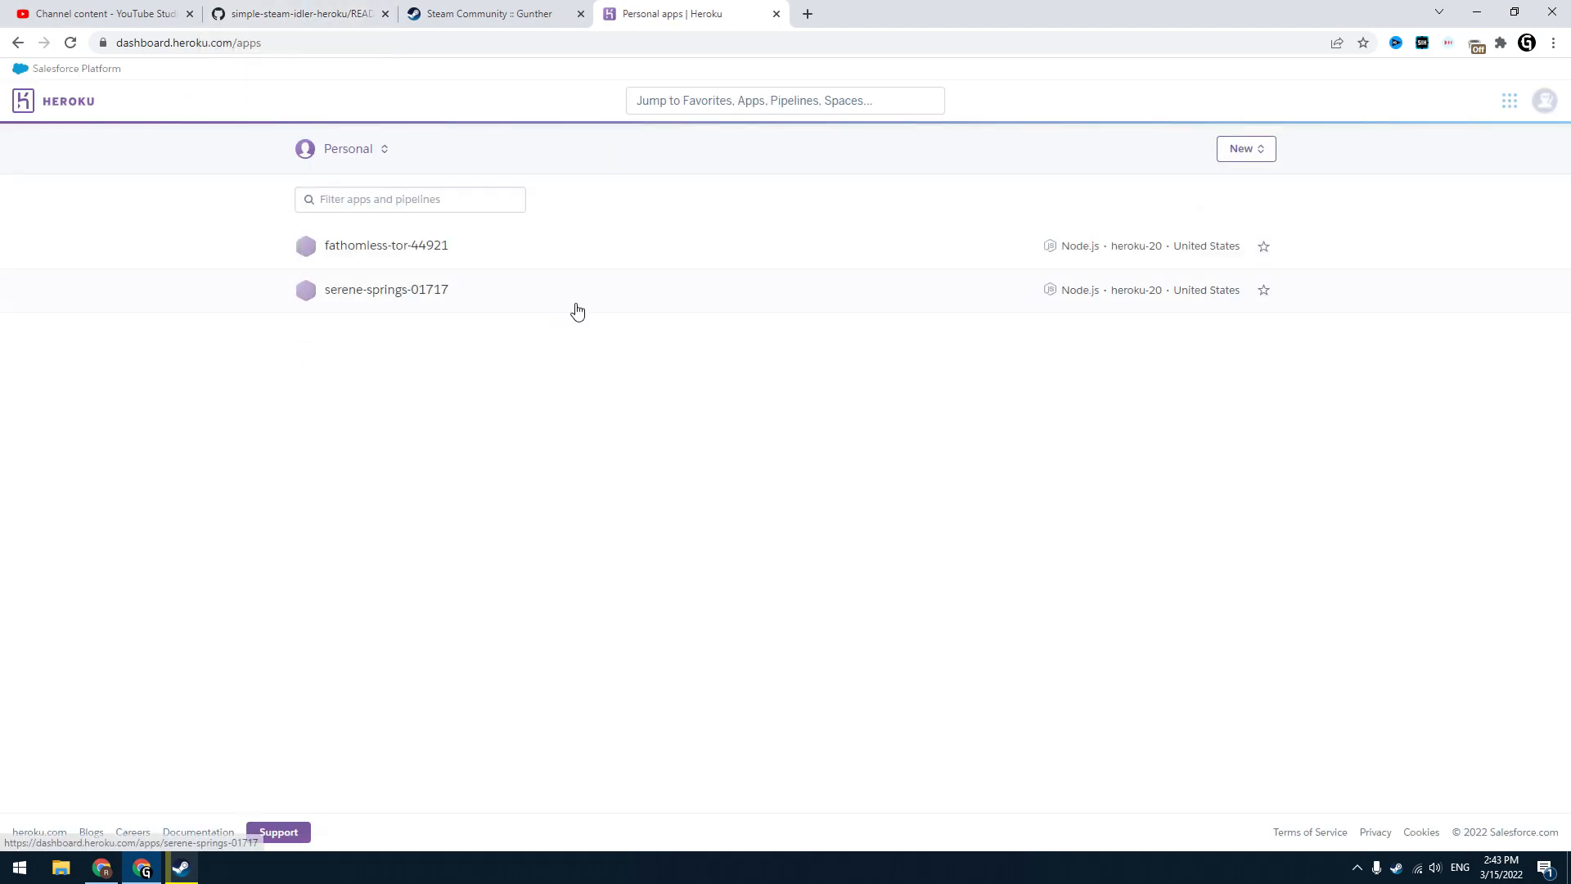
pyautogui.click(385, 289)
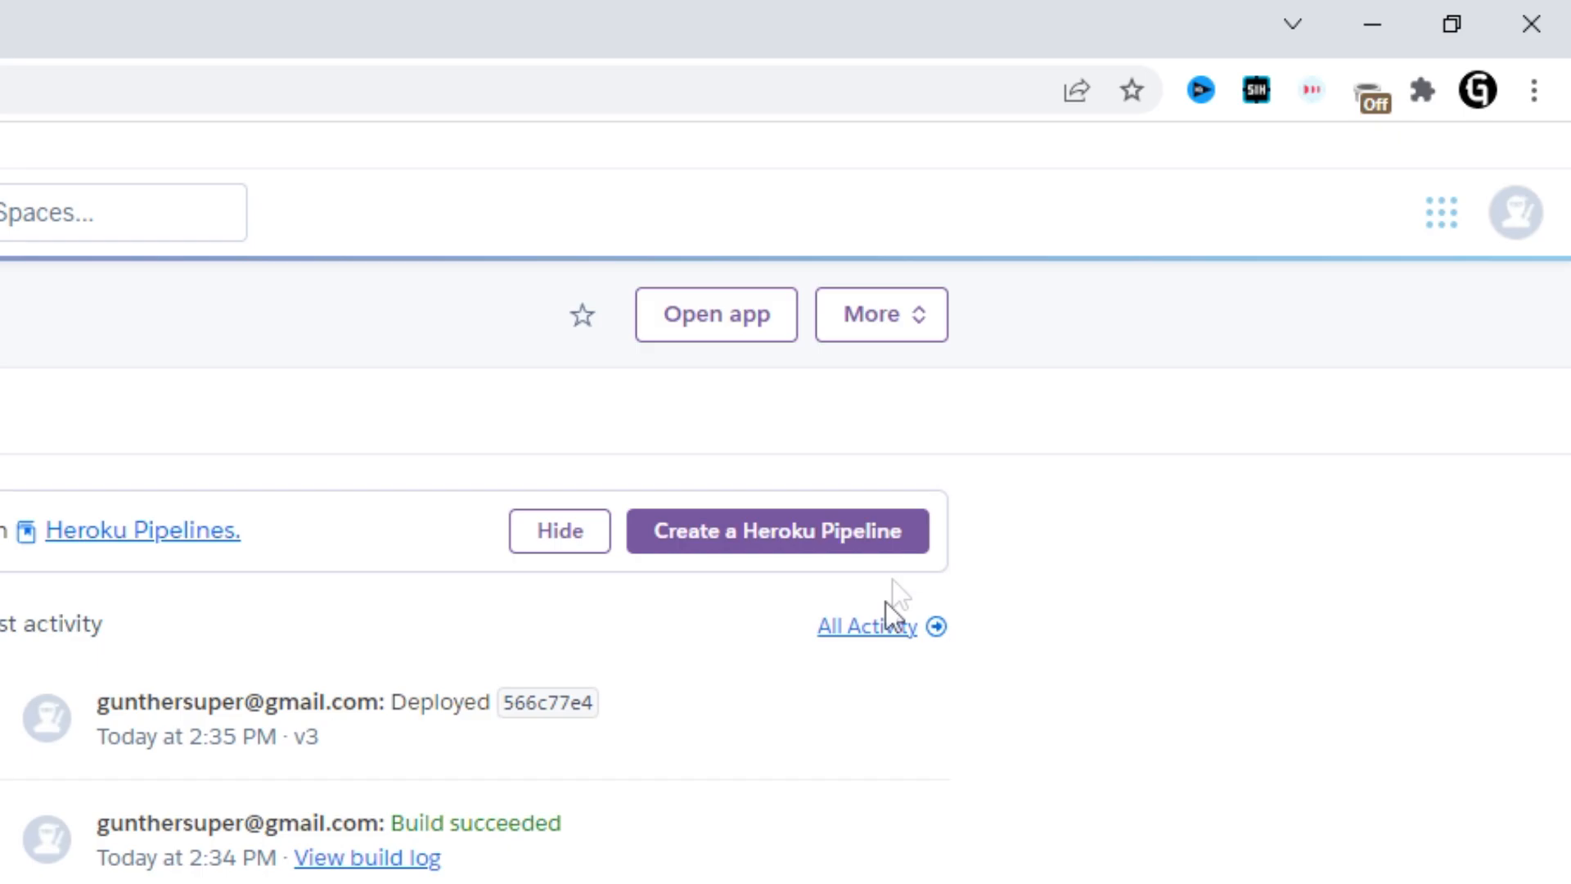
pyautogui.click(879, 313)
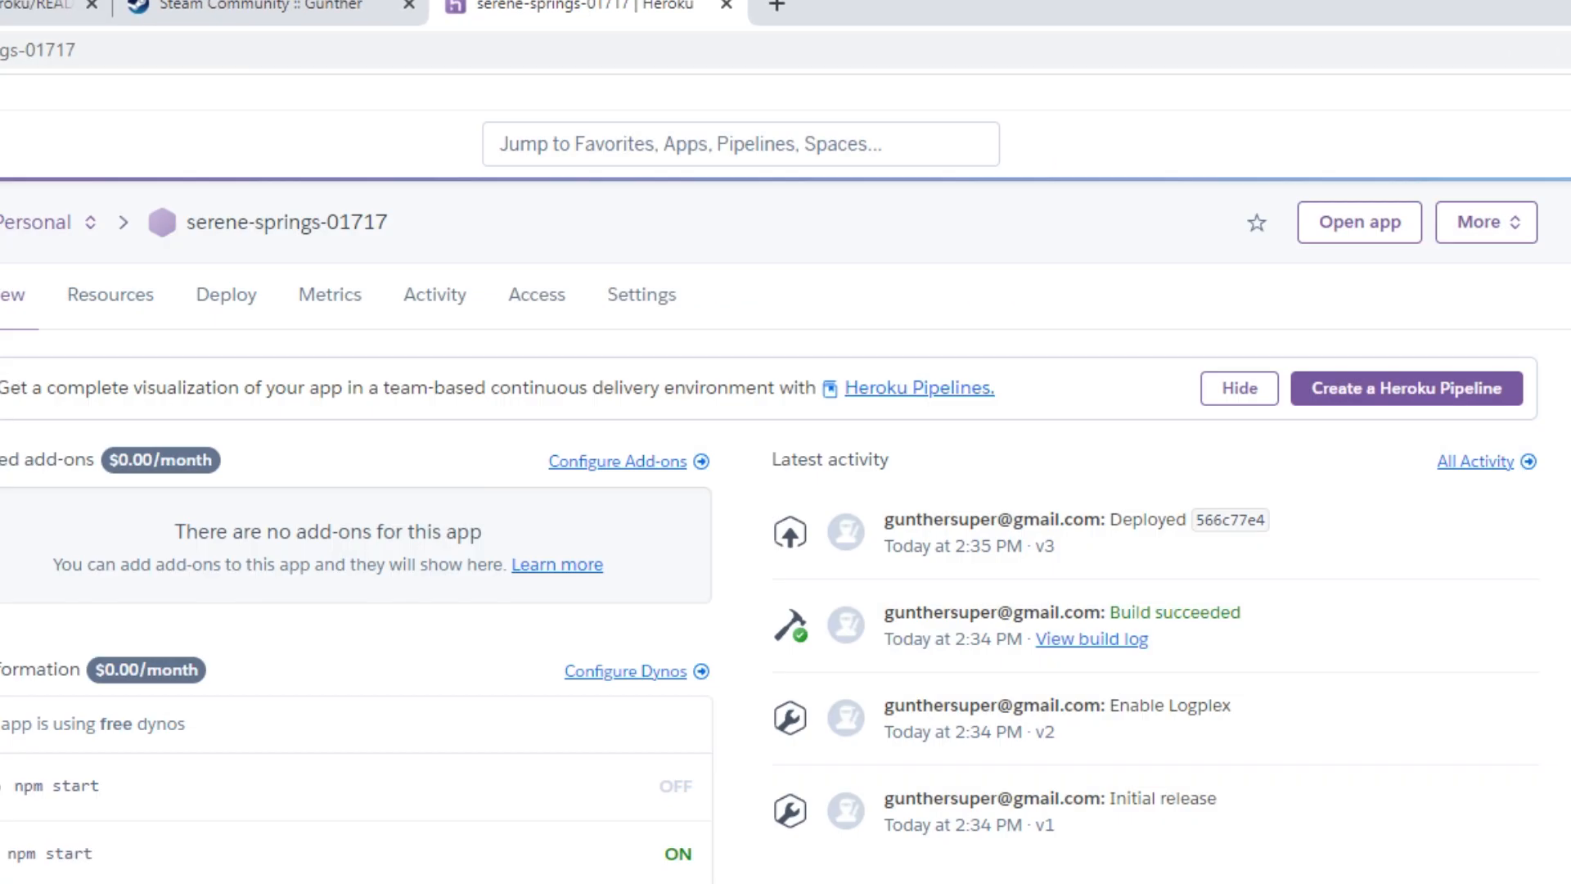
pyautogui.click(491, 14)
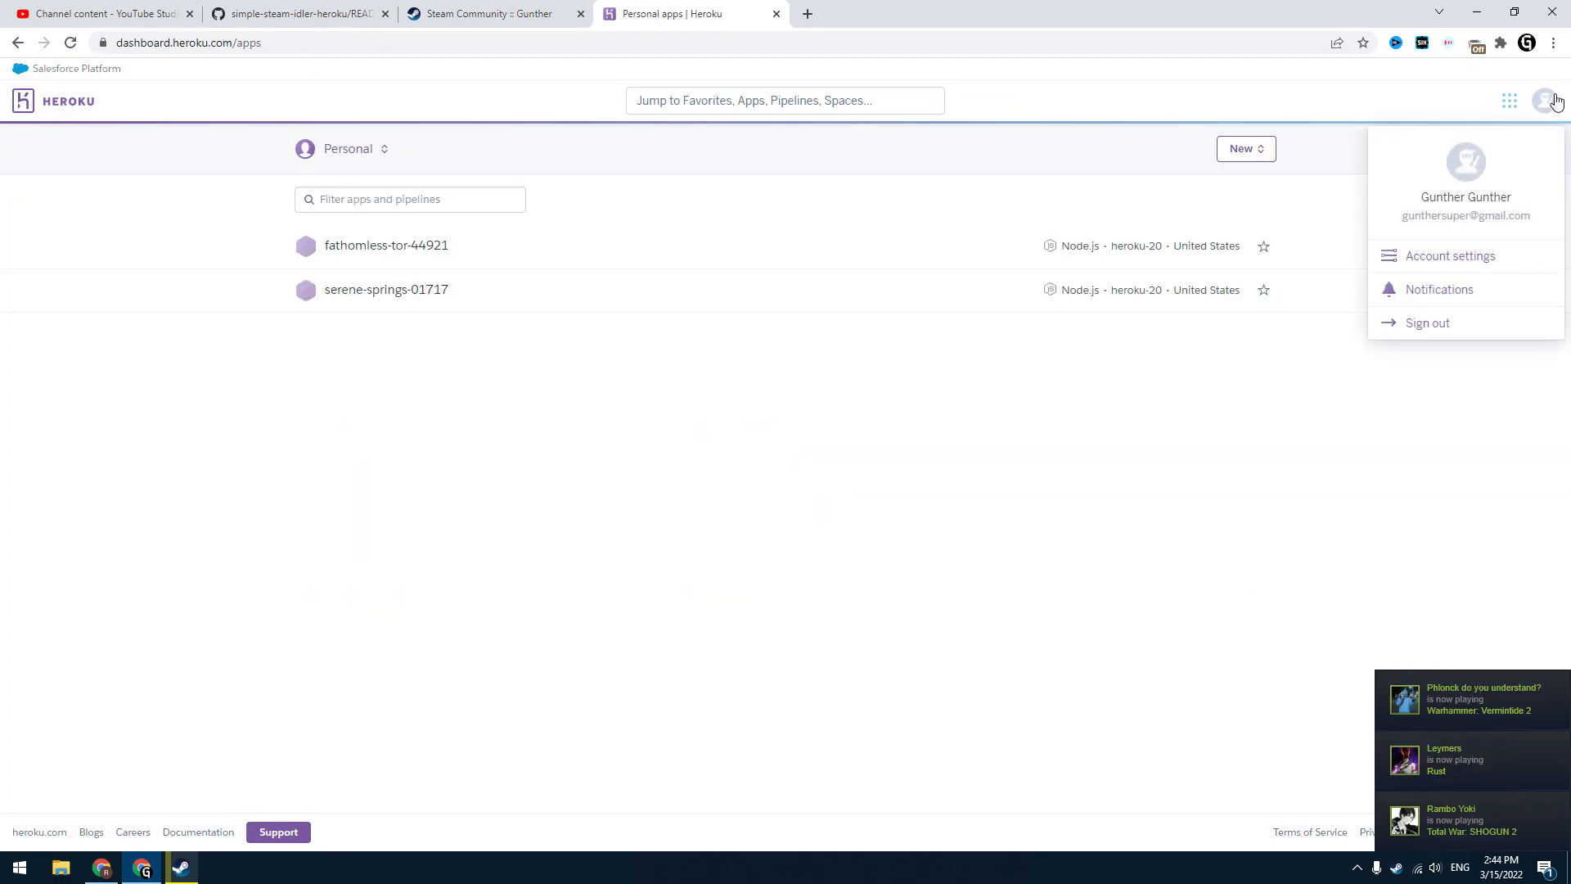
# Review free dyno hours on the Heroku billing page, then return to the Steam profile.
pyautogui.click(1450, 255)
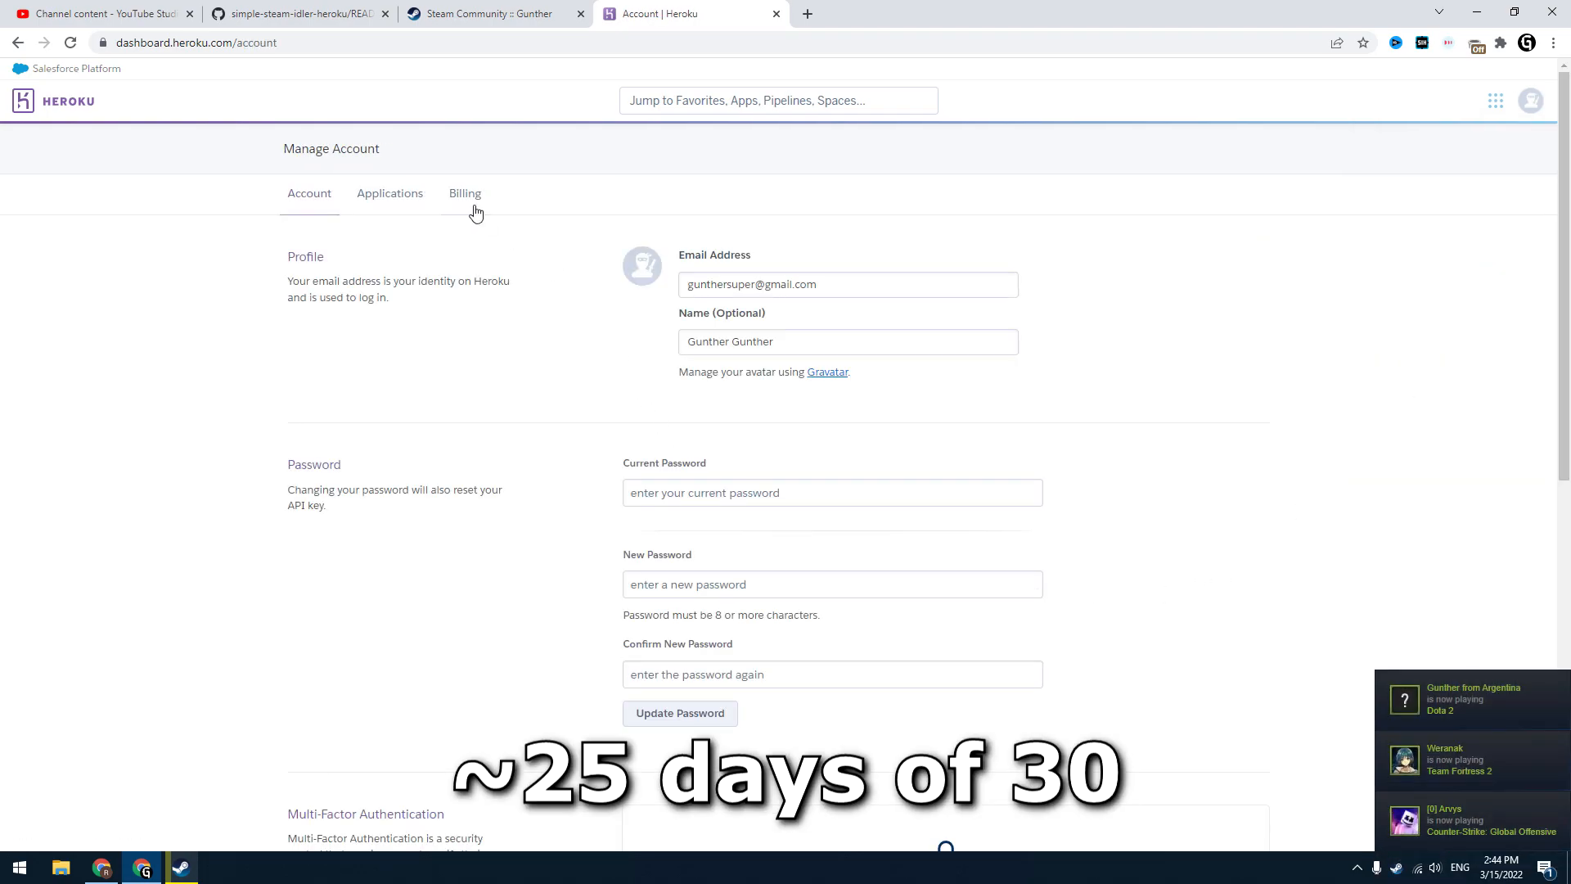
pyautogui.click(464, 193)
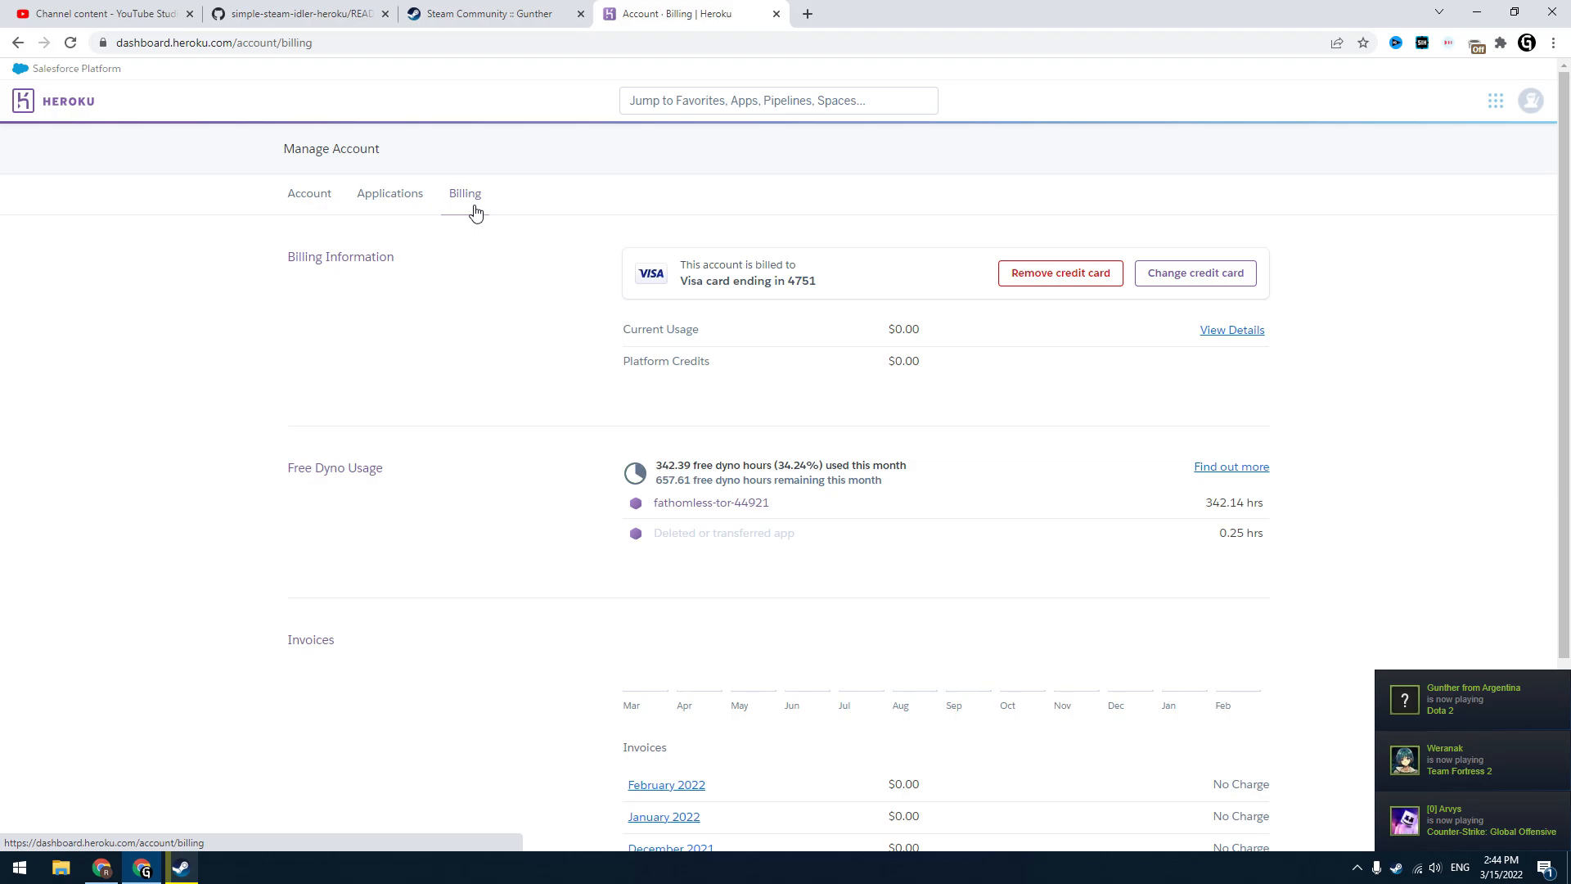
pyautogui.moveTo(963, 247)
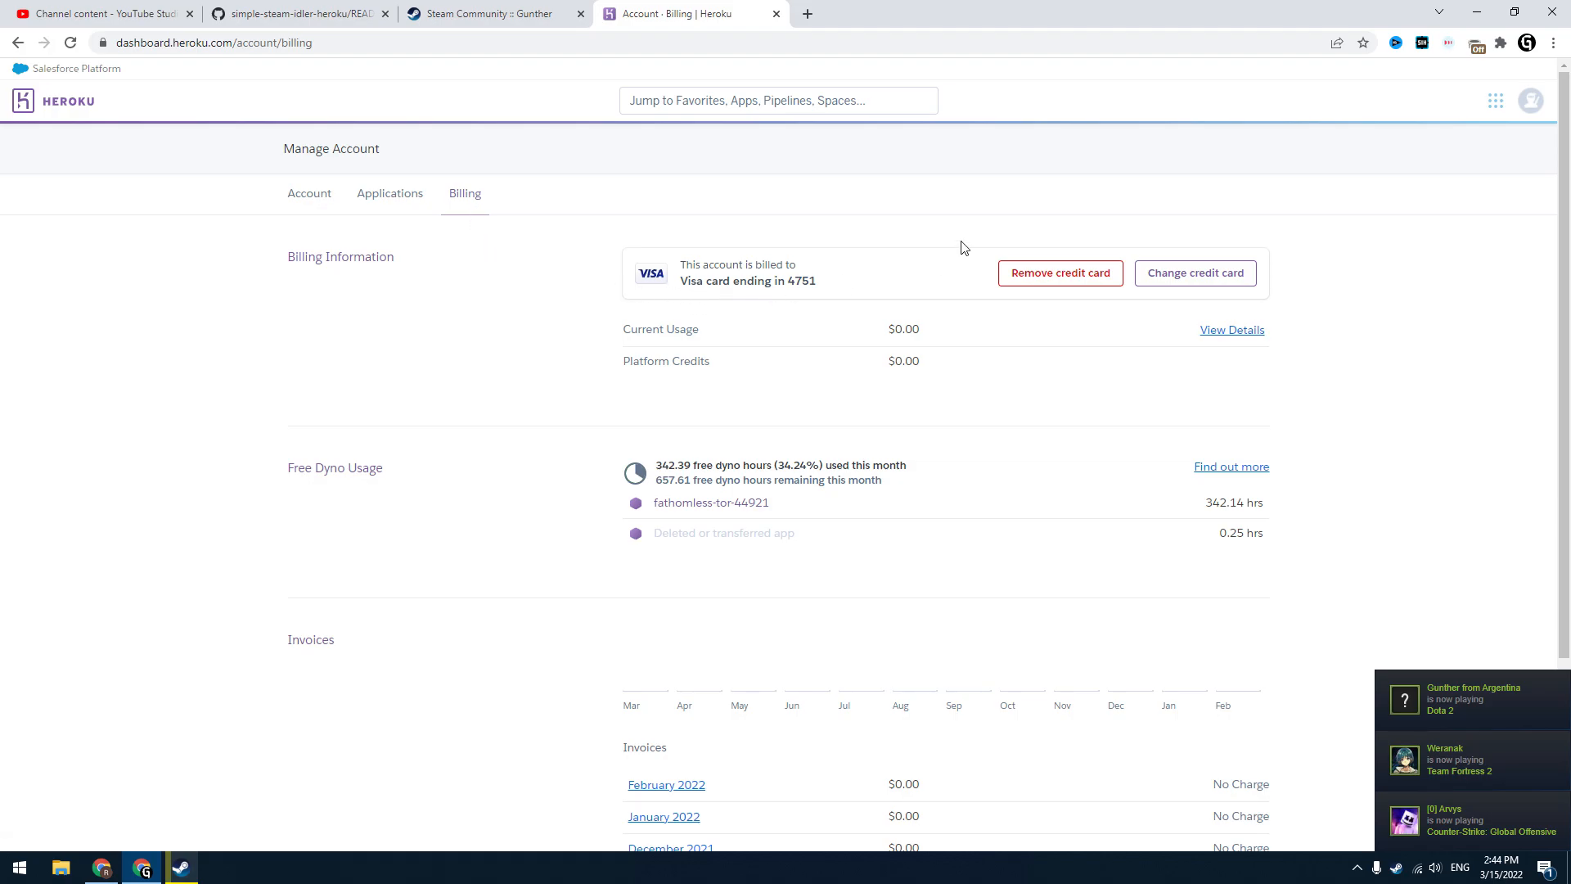
pyautogui.moveTo(708, 284)
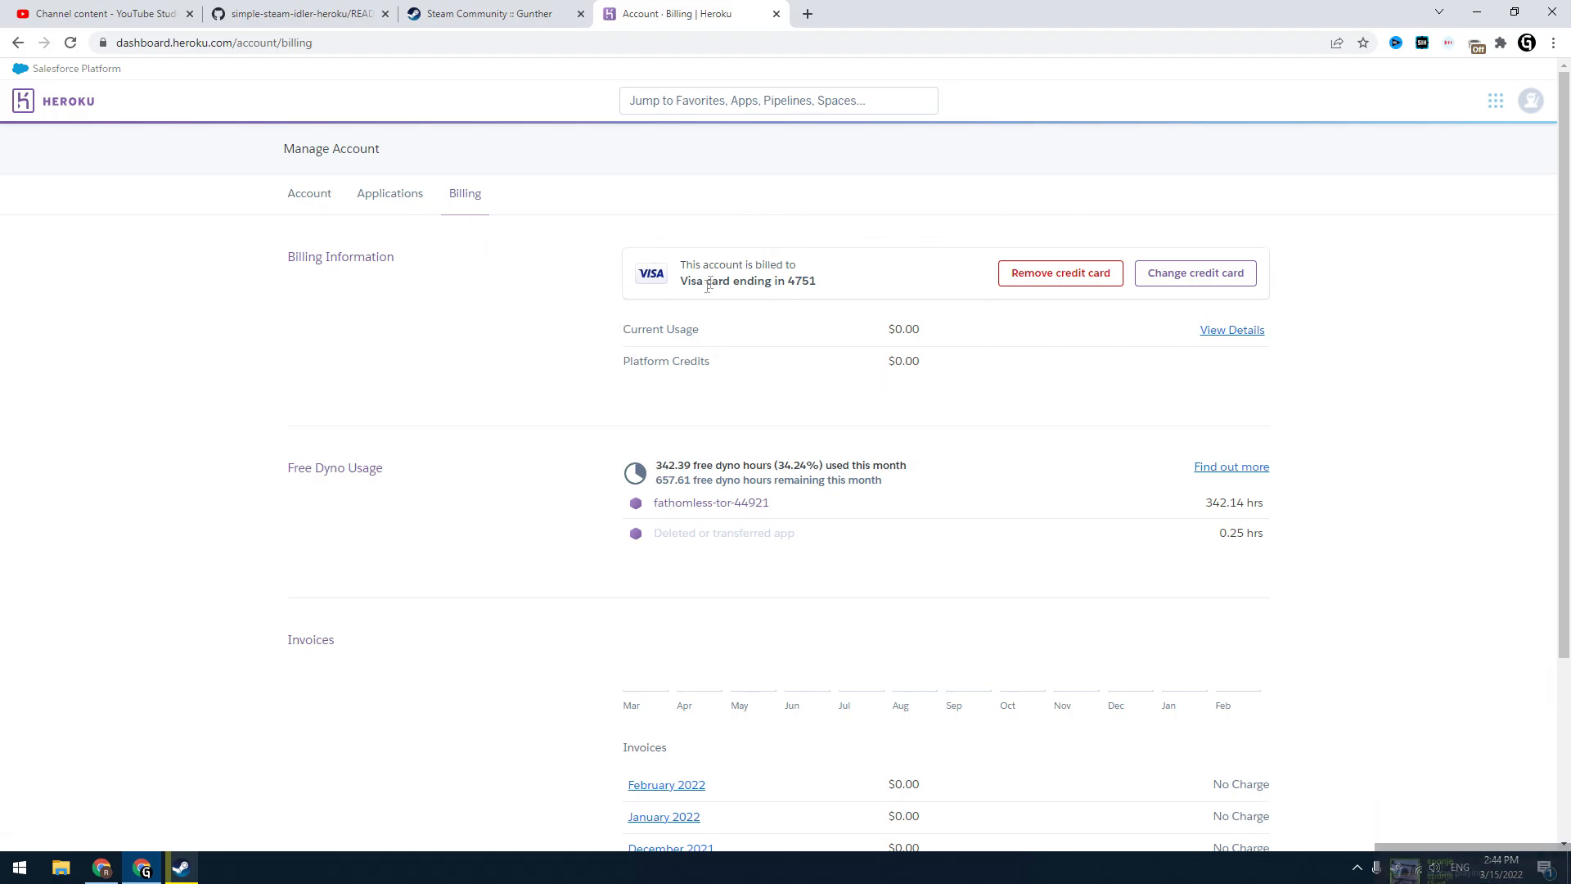
pyautogui.click(492, 14)
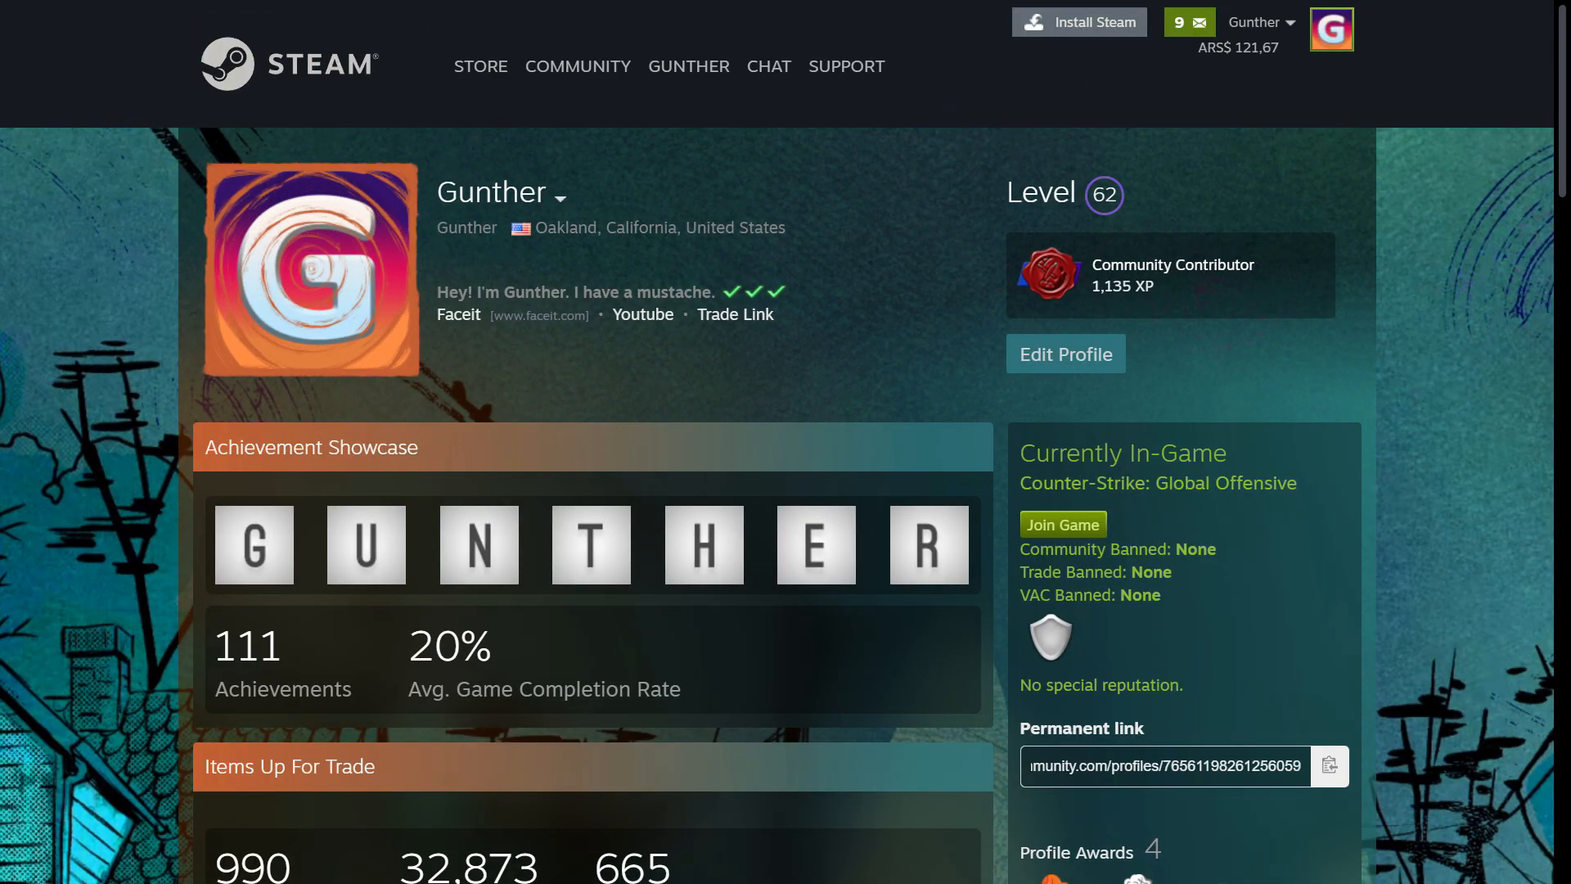
pyautogui.scroll(-3)
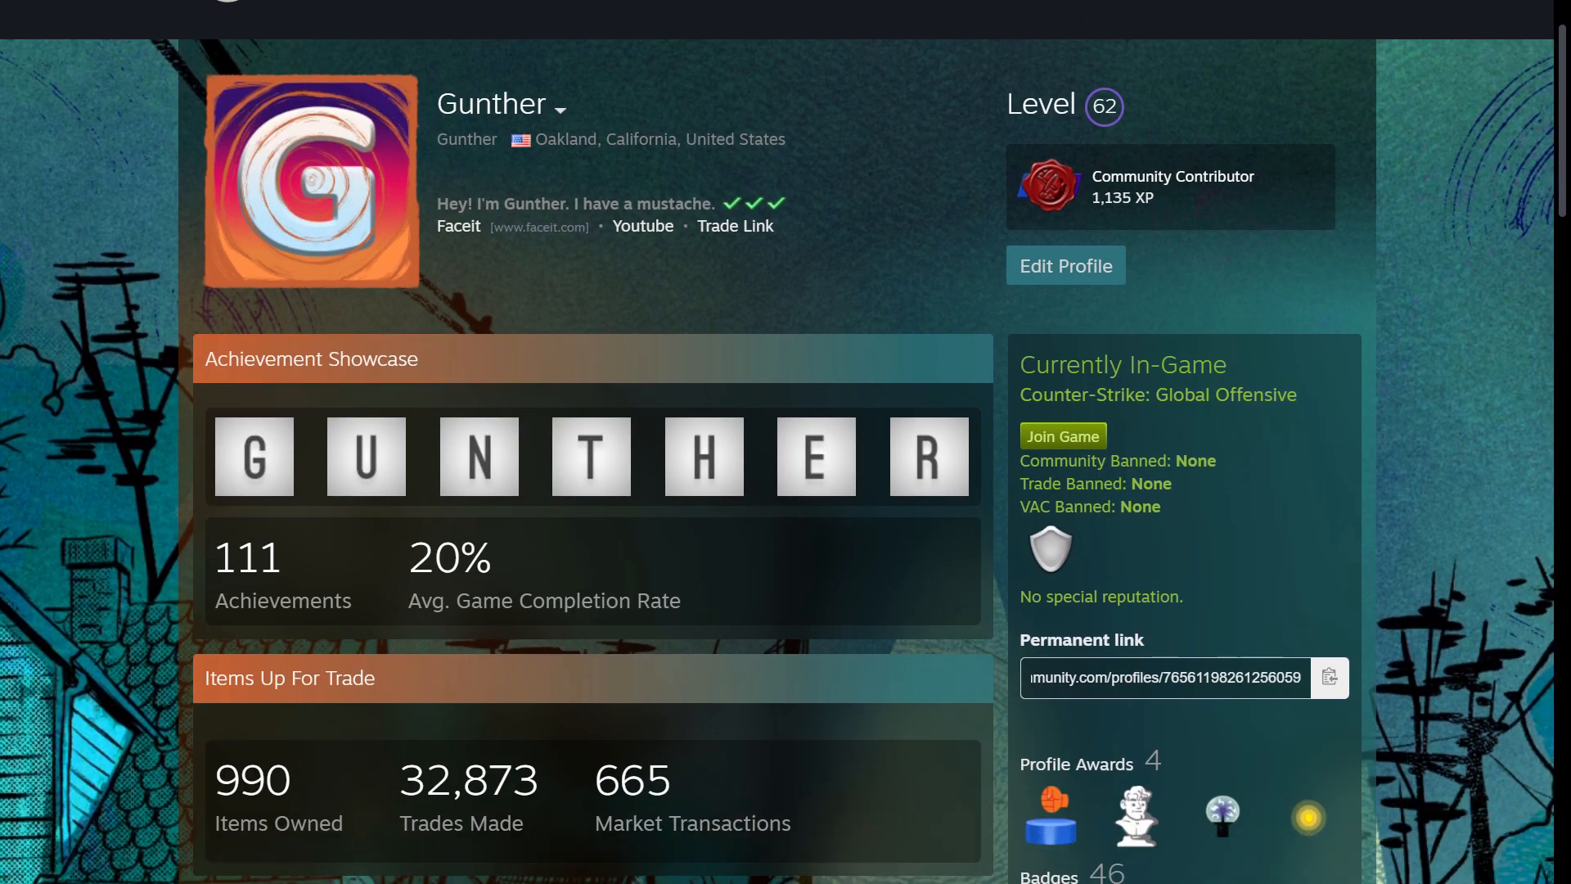
pyautogui.scroll(-3)
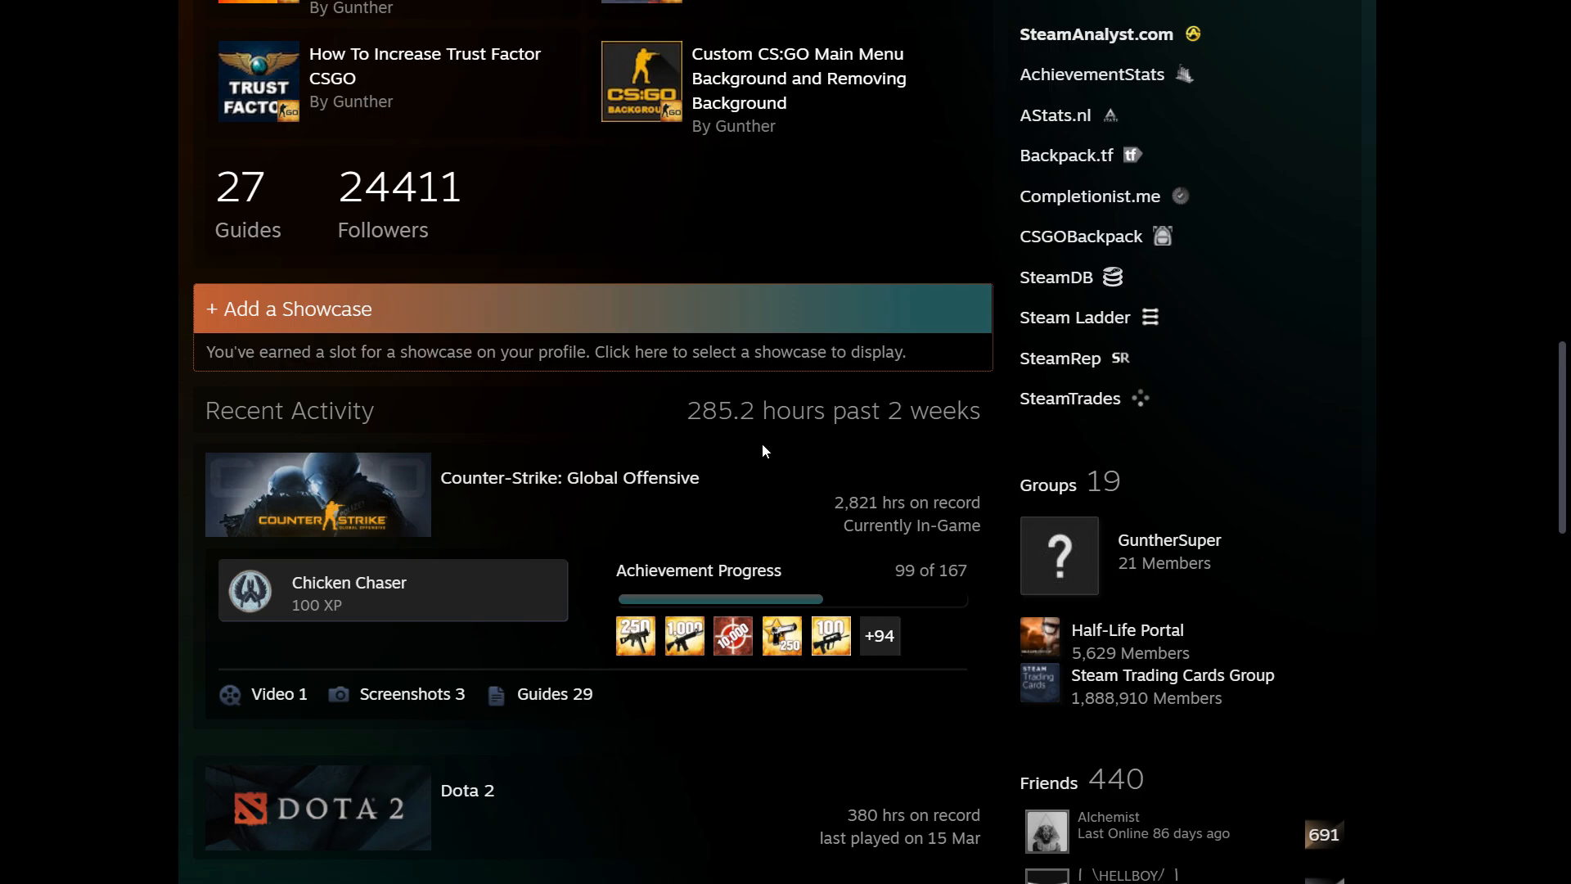